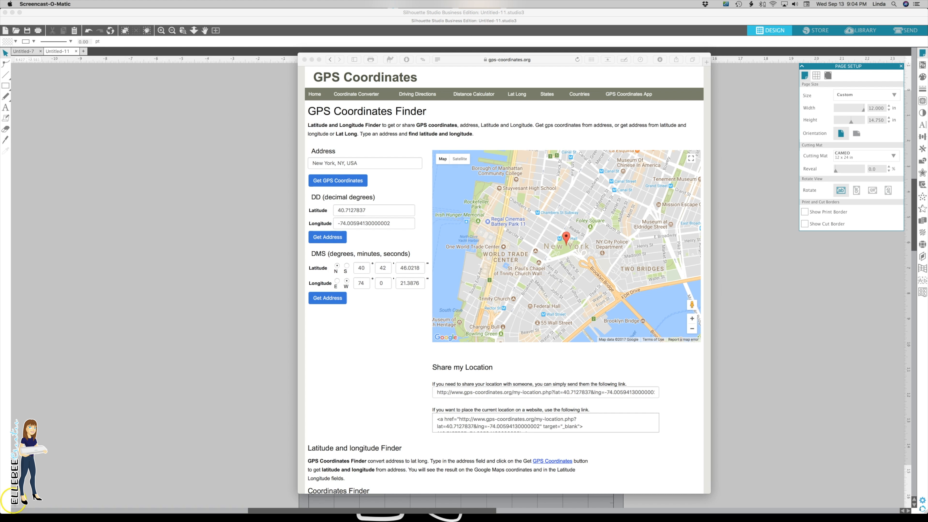
pyautogui.moveTo(236, 323)
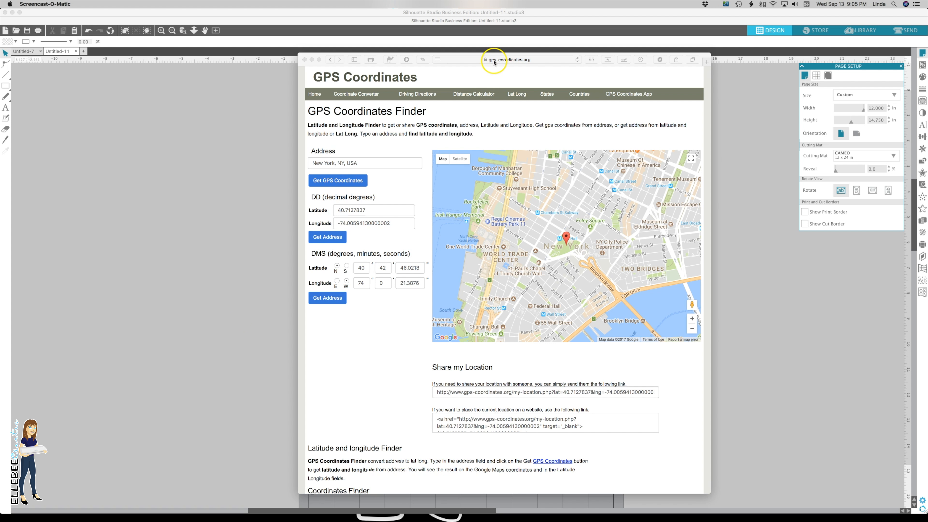
pyautogui.moveTo(538, 63)
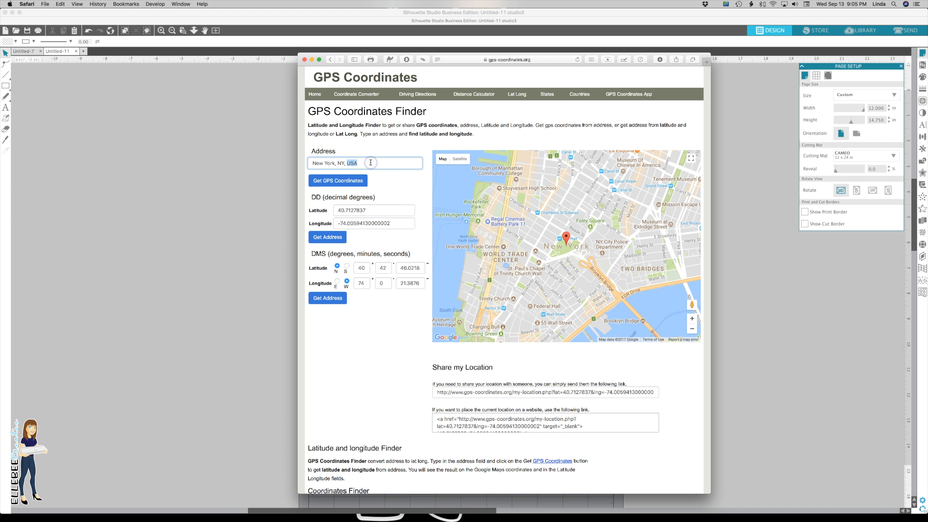
# Replace New York with Colfax, NC and fetch its coordinates 36.1124775, -80.0151116 with the map.
pyautogui.click(370, 163)
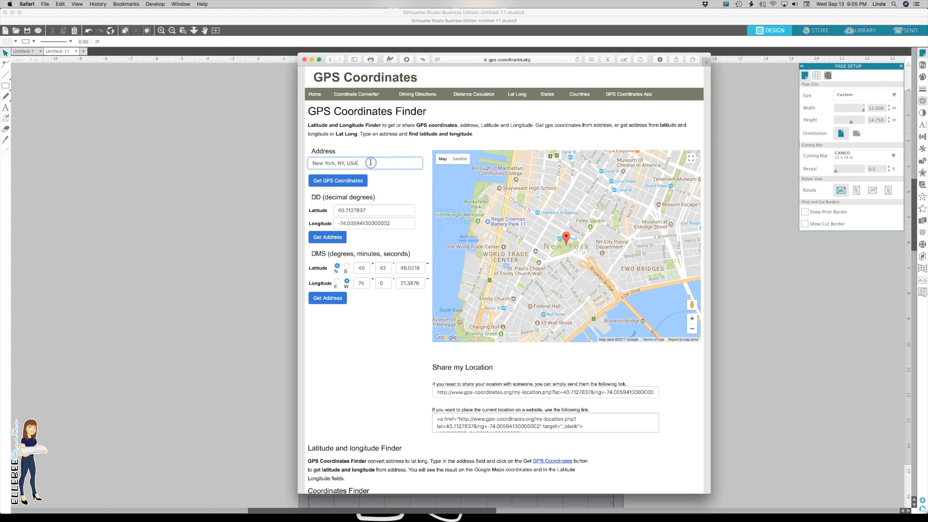
pyautogui.doubleClick(309, 163)
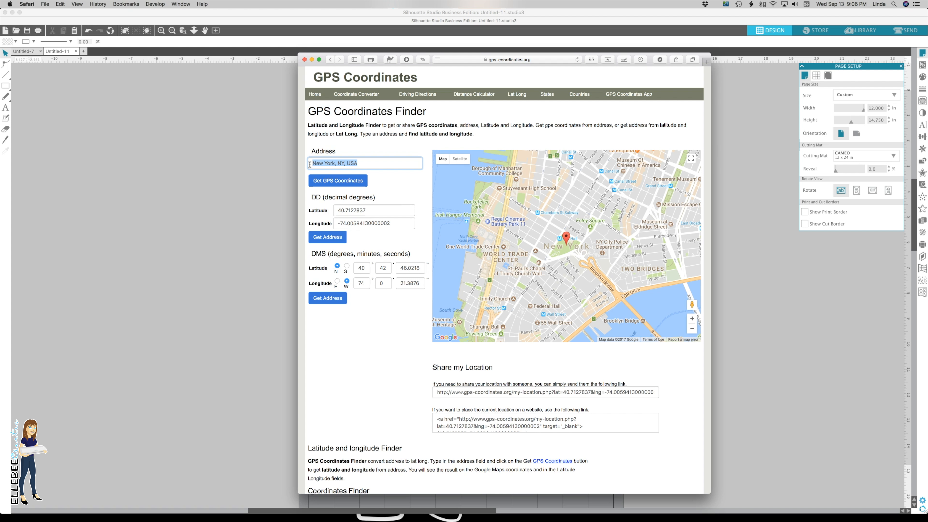
pyautogui.write('Colfax, NC')
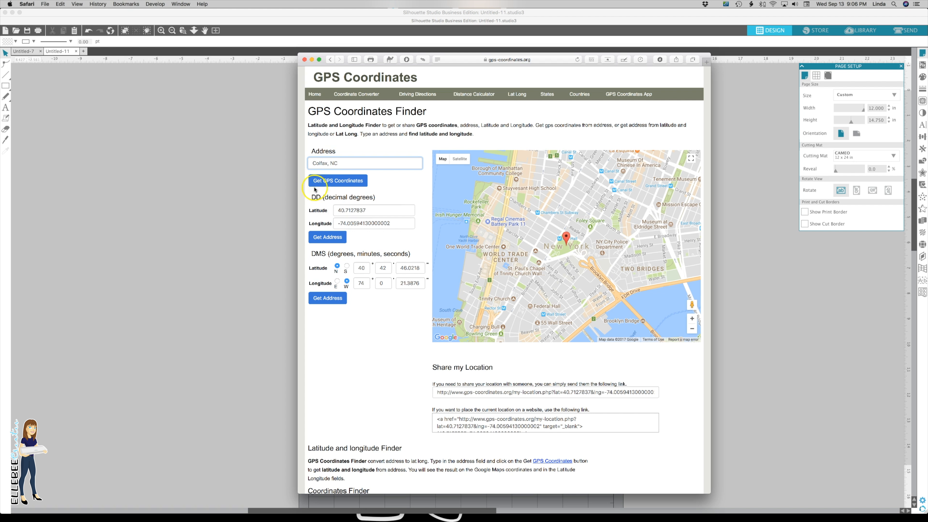
pyautogui.click(348, 181)
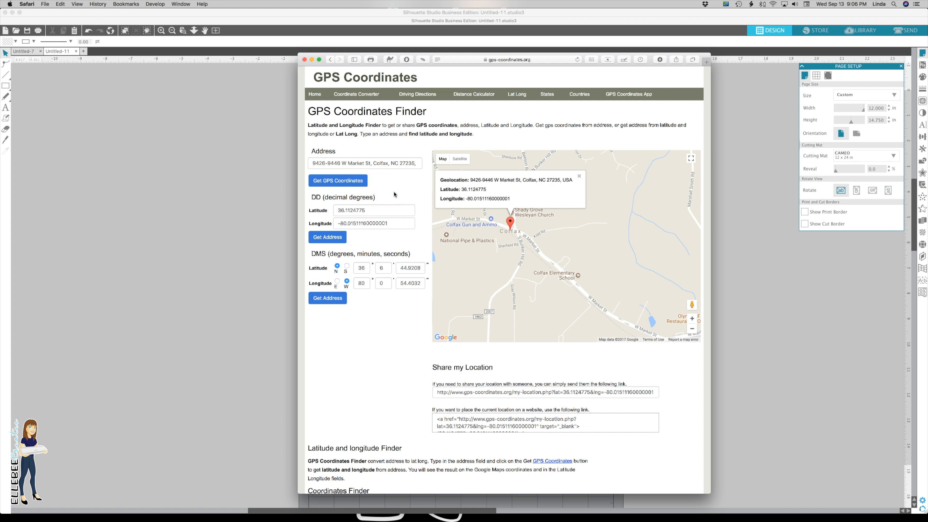
pyautogui.moveTo(506, 195)
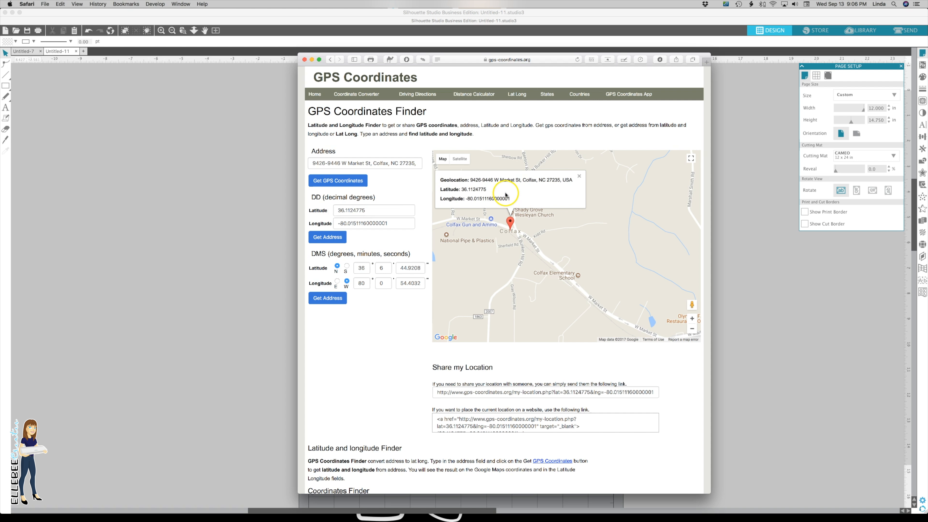
pyautogui.moveTo(421, 229)
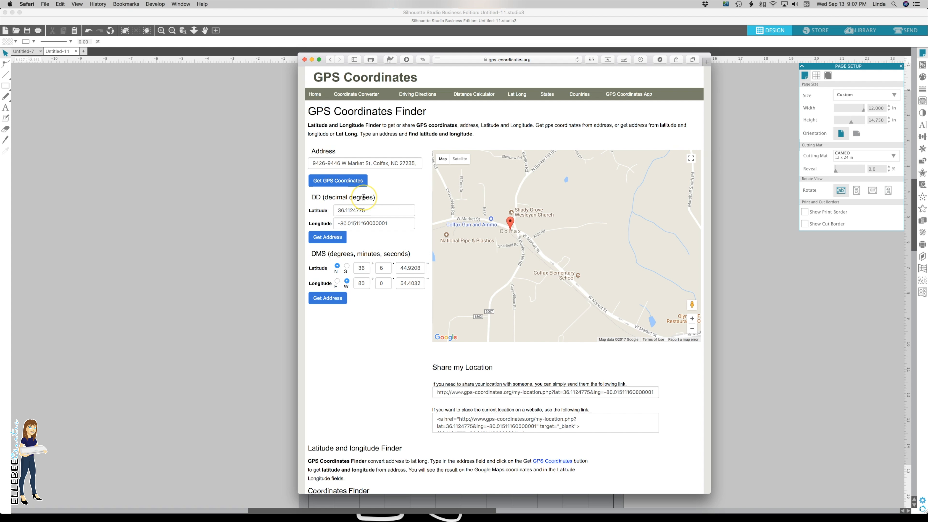
pyautogui.click(339, 210)
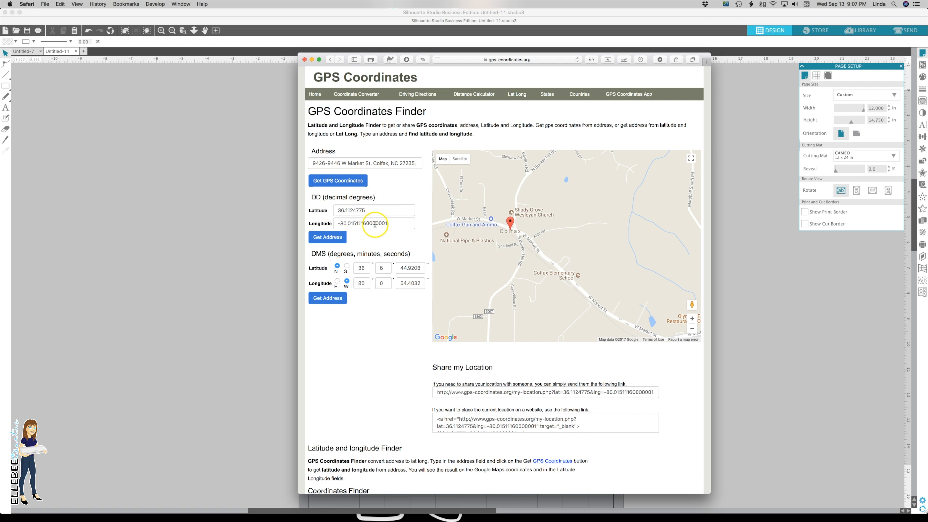
pyautogui.moveTo(377, 248)
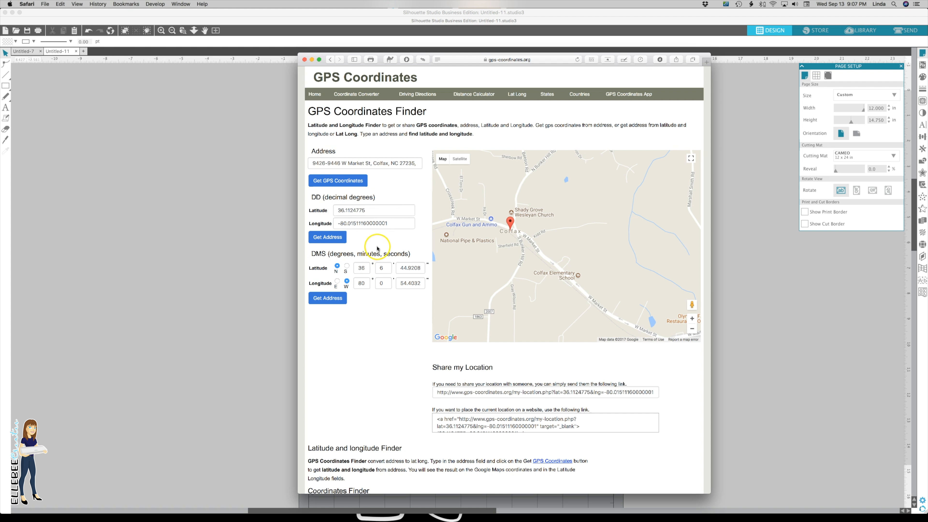
pyautogui.moveTo(428, 279)
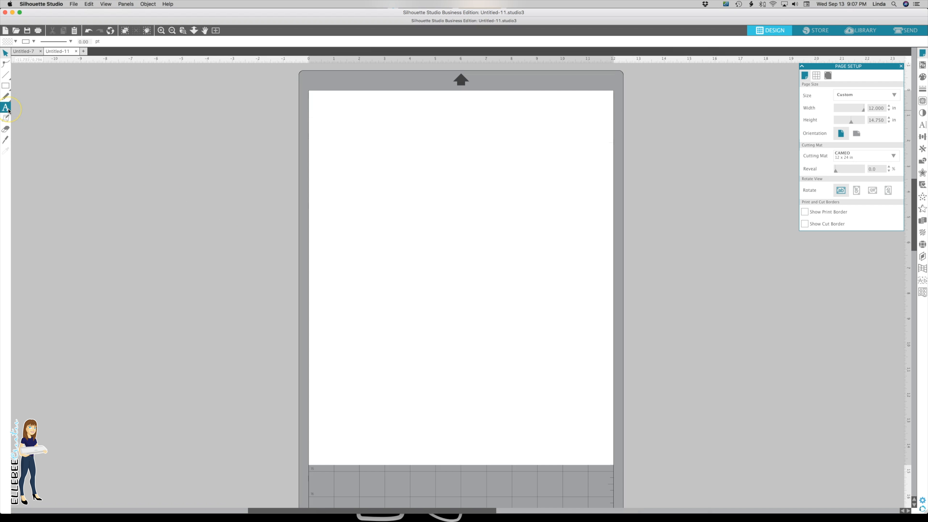
# Begin a text box on the blank page and switch its font to Desire Pro.
pyautogui.click(5, 107)
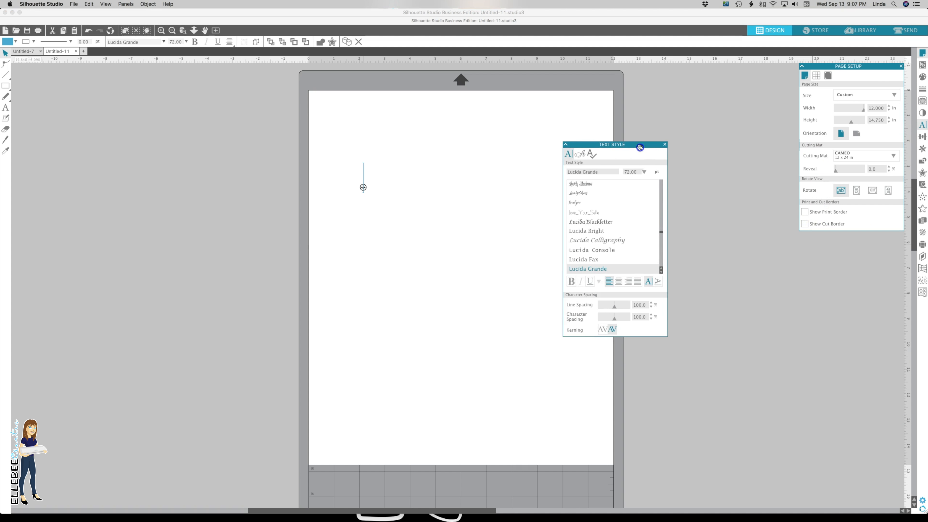
pyautogui.moveTo(639, 147); pyautogui.dragTo(632, 141)
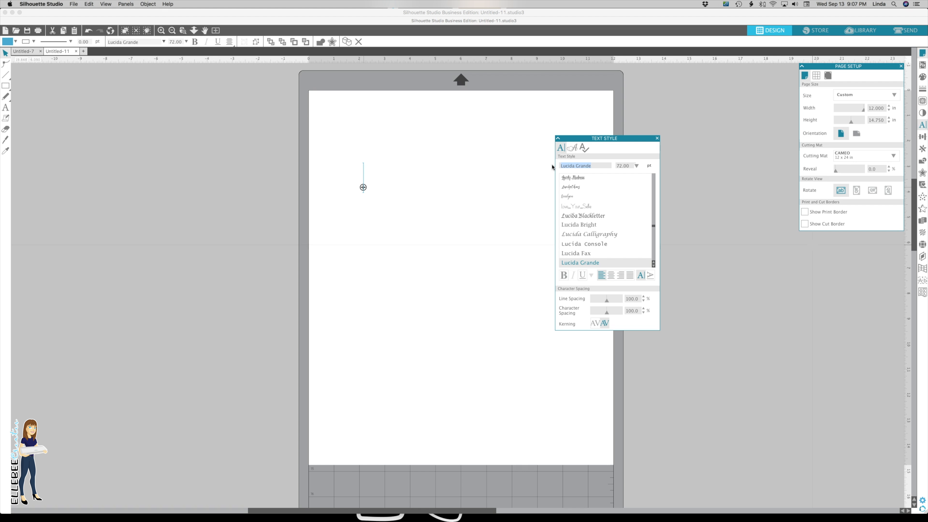
pyautogui.click(578, 165)
pyautogui.write('Desire pro')
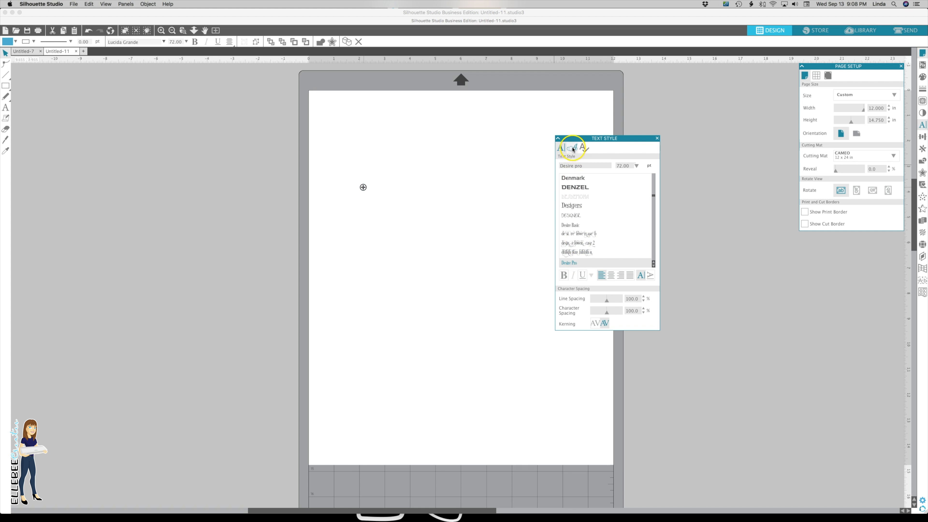
# Show Desire Pro's glyph set at a larger preview size and browse down to the swash H.
pyautogui.click(572, 148)
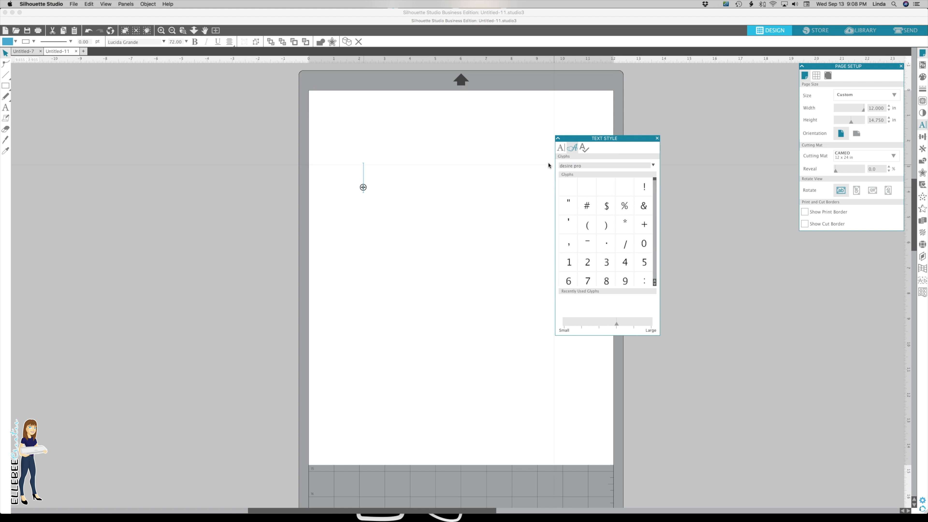
pyautogui.click(605, 194)
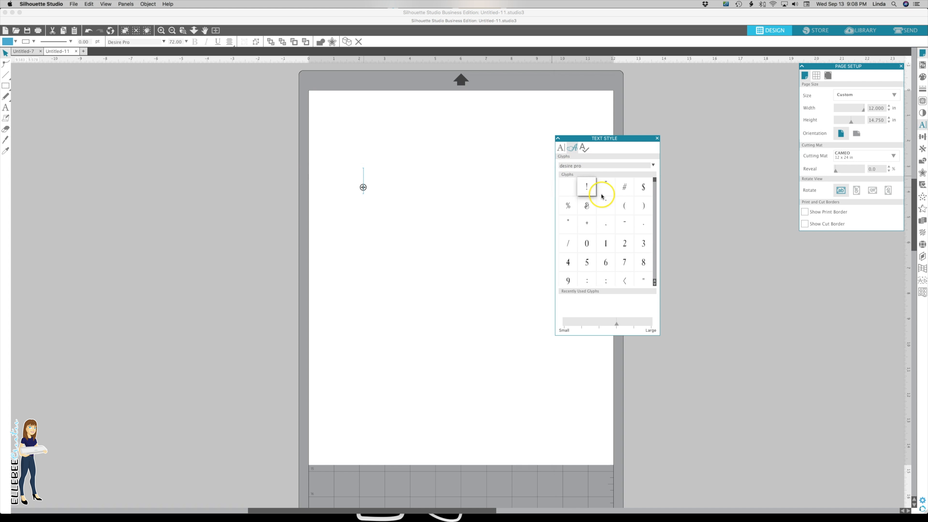
pyautogui.scroll(-3)
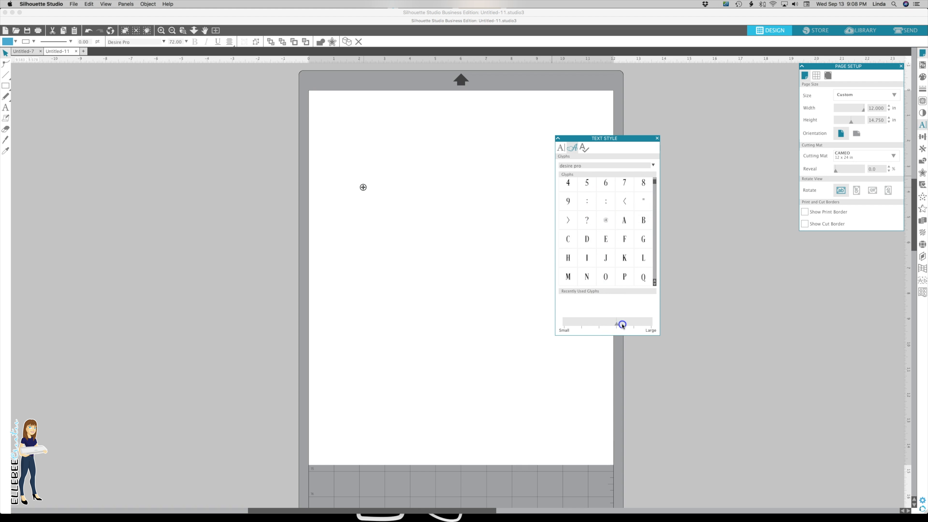
pyautogui.moveTo(622, 324); pyautogui.dragTo(648, 324)
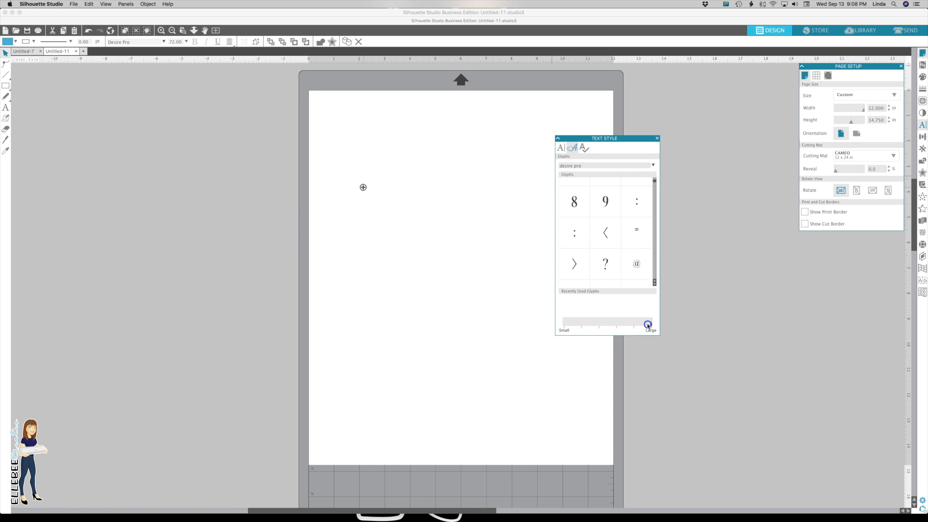
pyautogui.moveTo(648, 324); pyautogui.dragTo(572, 324)
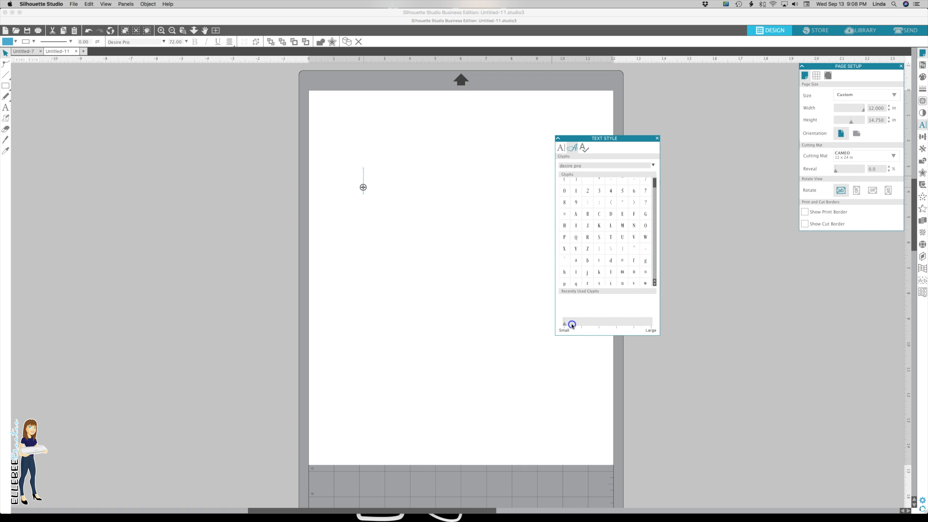
pyautogui.moveTo(572, 324); pyautogui.dragTo(616, 324)
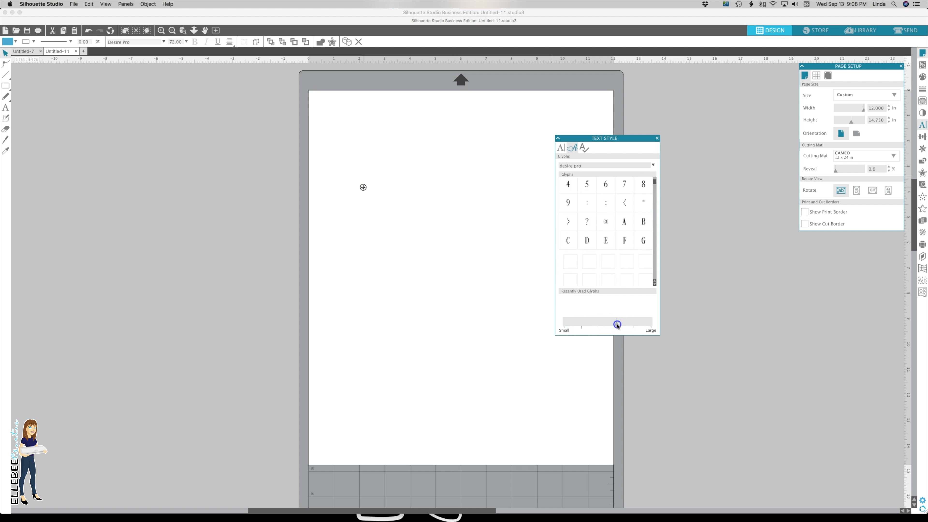
pyautogui.moveTo(617, 324); pyautogui.dragTo(651, 325)
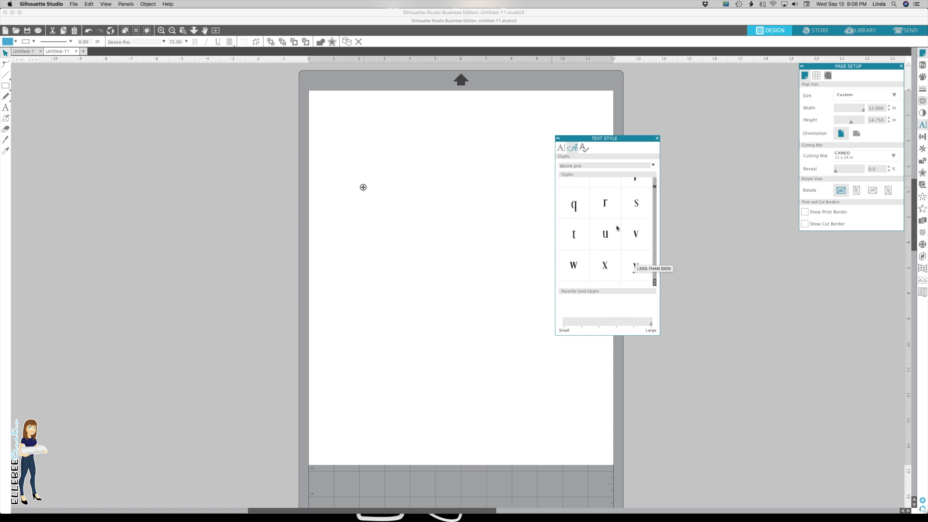
pyautogui.scroll(-3)
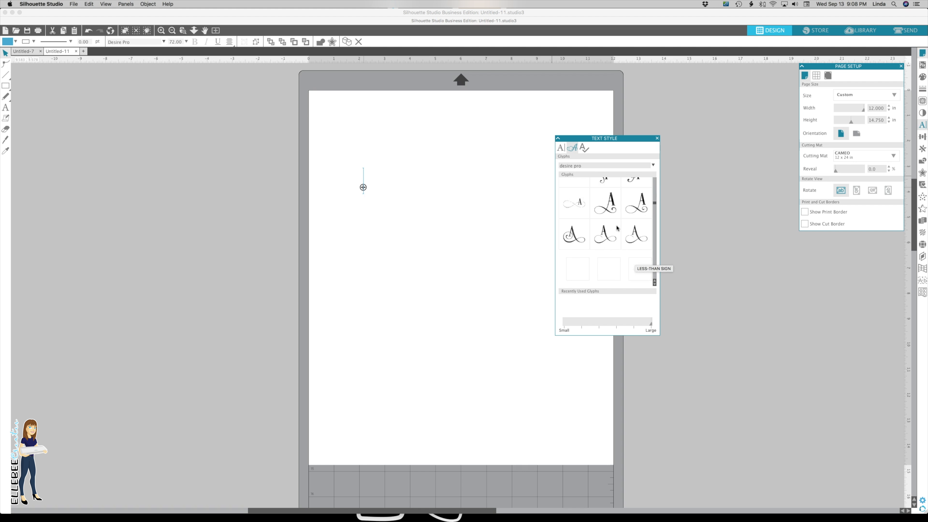
pyautogui.scroll(-3)
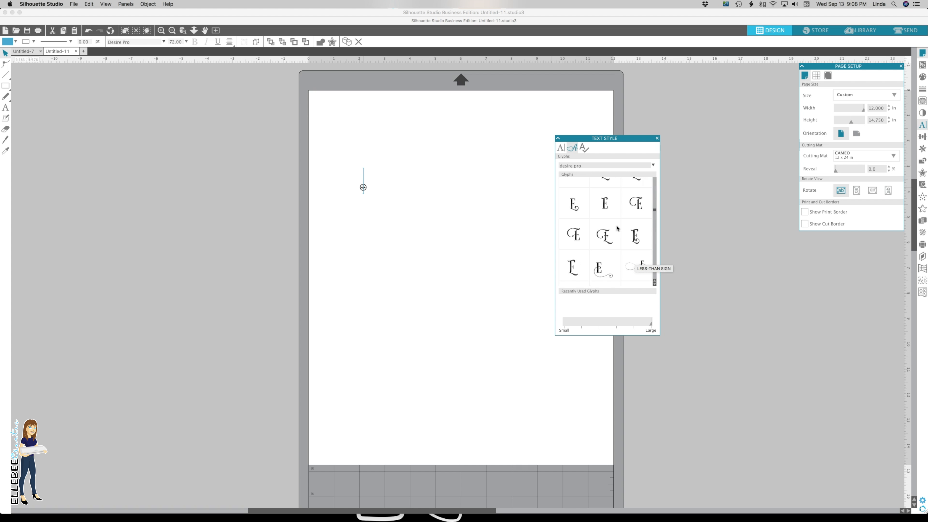
pyautogui.scroll(-3)
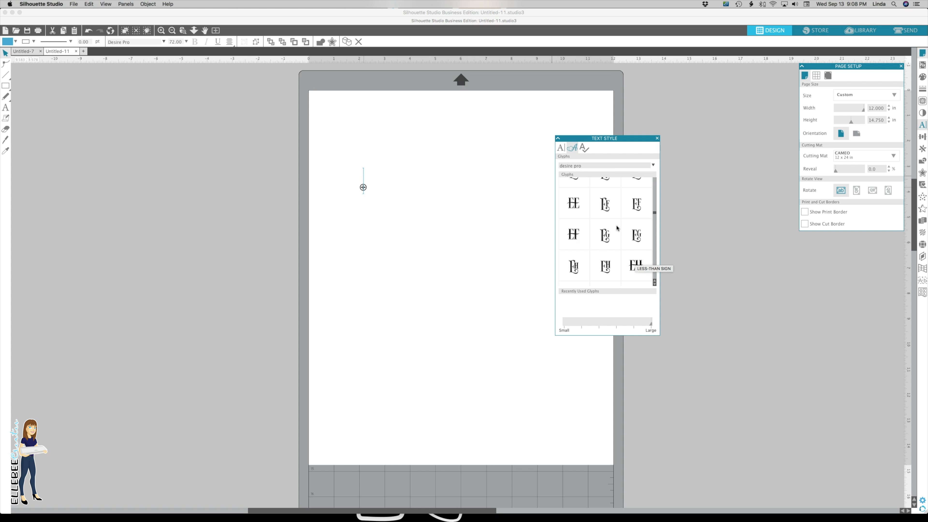
pyautogui.scroll(-3)
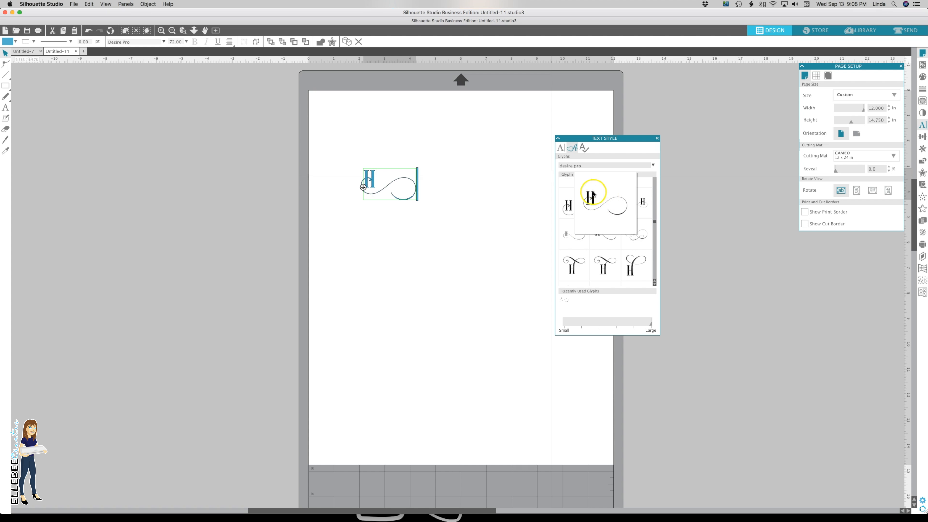
# Spell Home using swashed Desire Pro alternates for H, o, m and e.
pyautogui.scroll(-3)
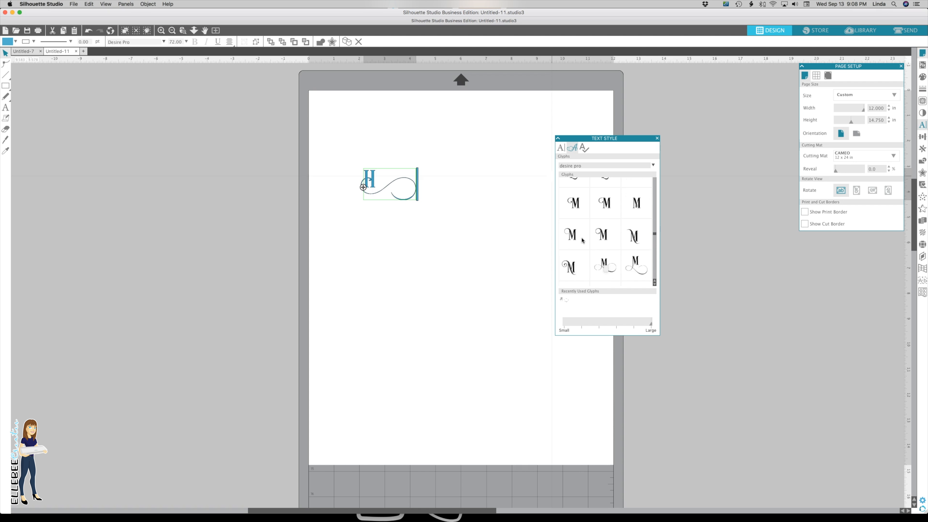
pyautogui.scroll(-3)
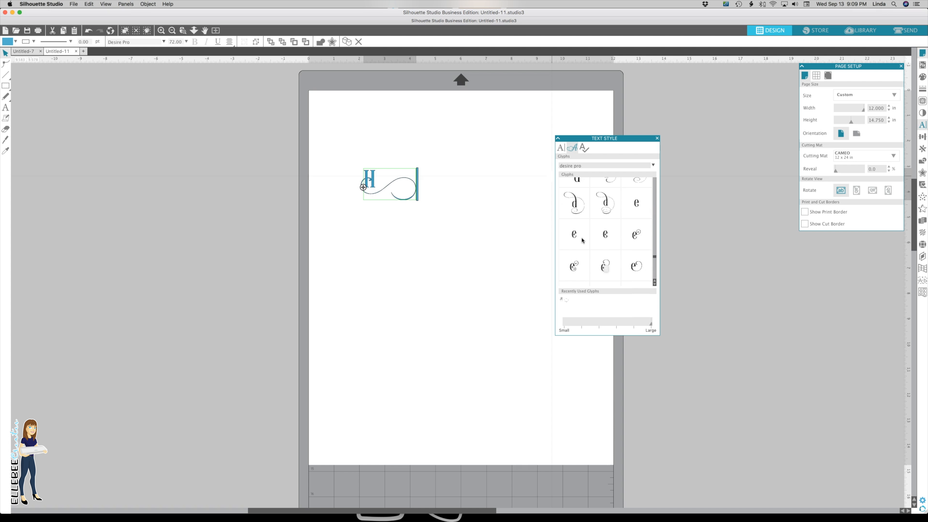
pyautogui.scroll(-3)
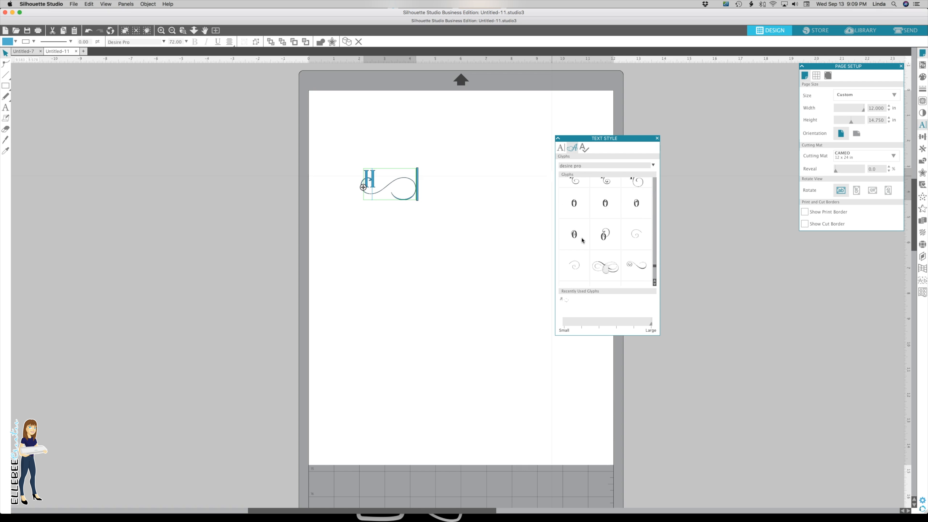
pyautogui.moveTo(583, 224)
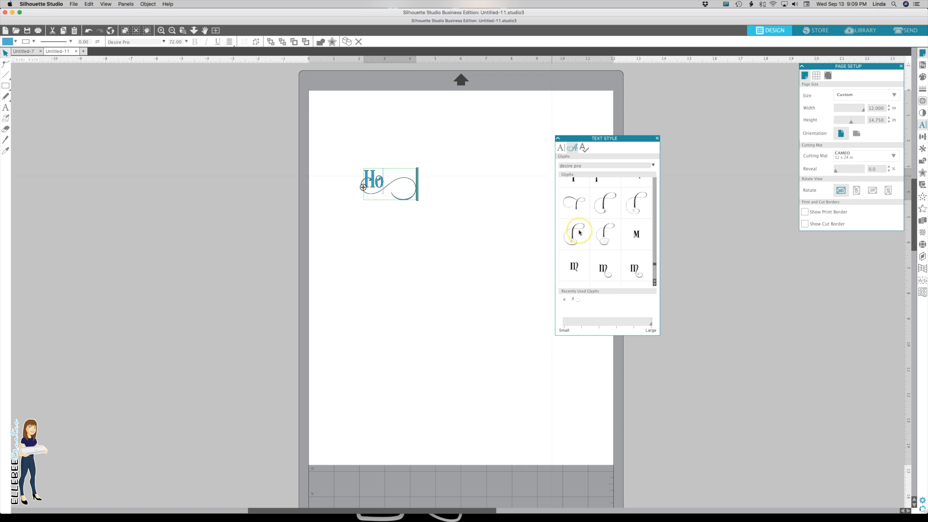
pyautogui.scroll(-3)
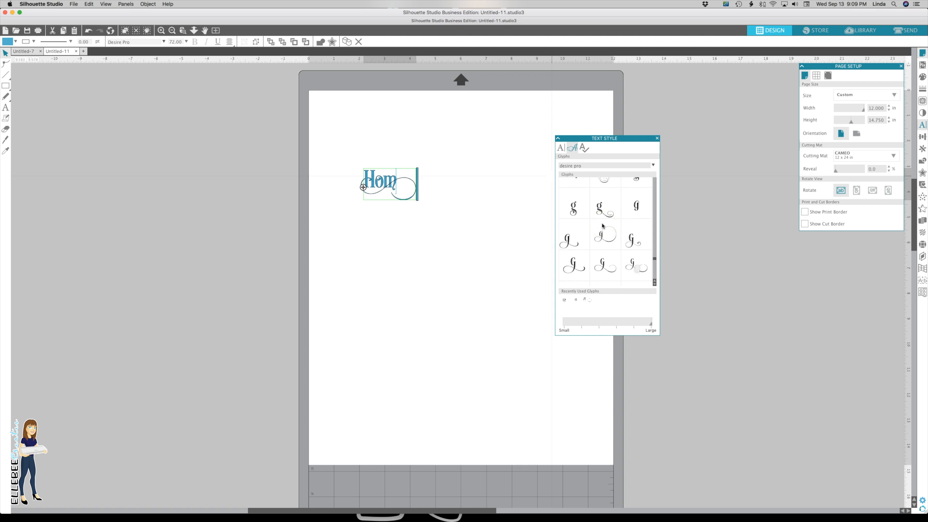
pyautogui.scroll(-3)
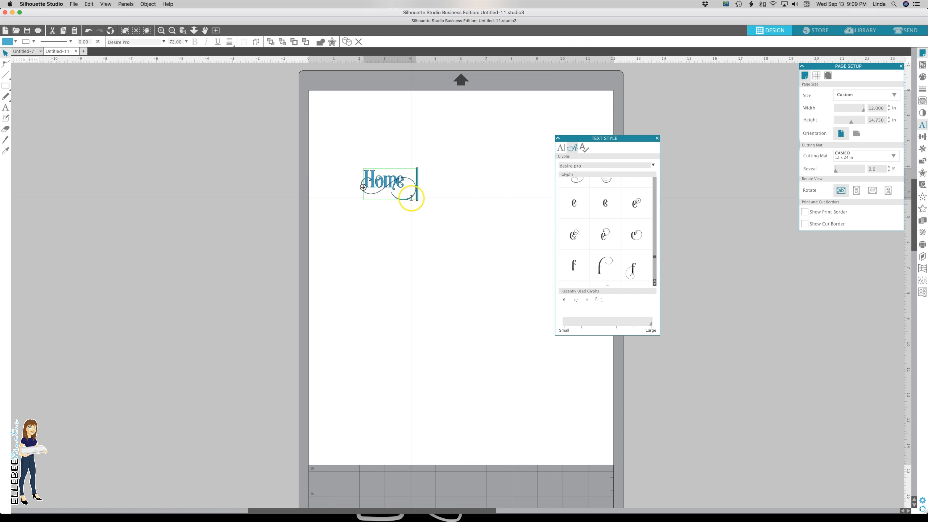
# Enlarge the Home lettering, add a curling swash on its left, and move the glyph panel aside.
pyautogui.click(390, 187)
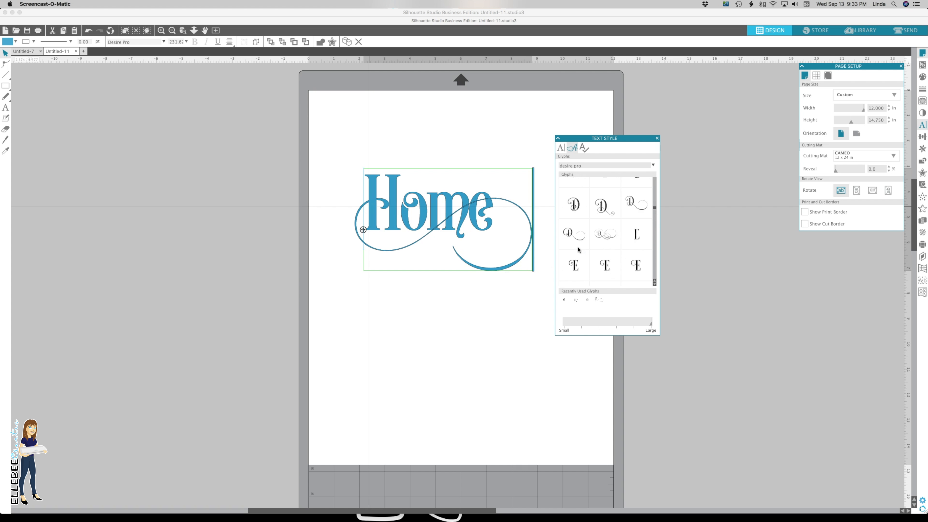
pyautogui.scroll(-3)
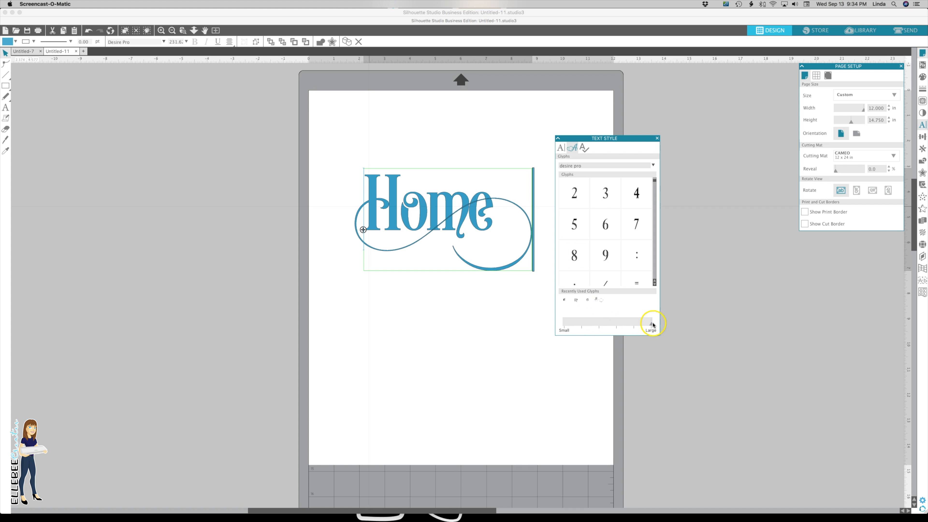
pyautogui.moveTo(651, 324); pyautogui.dragTo(617, 324)
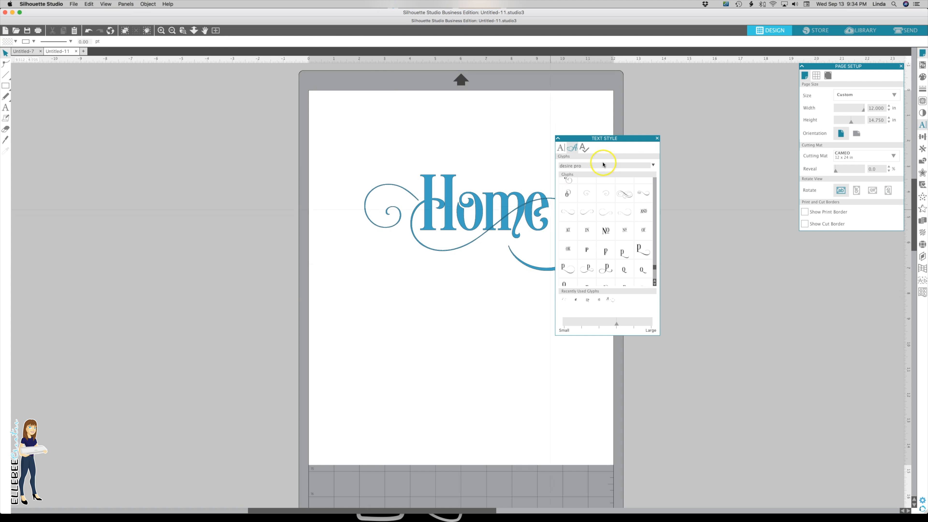
pyautogui.moveTo(604, 137); pyautogui.dragTo(685, 136)
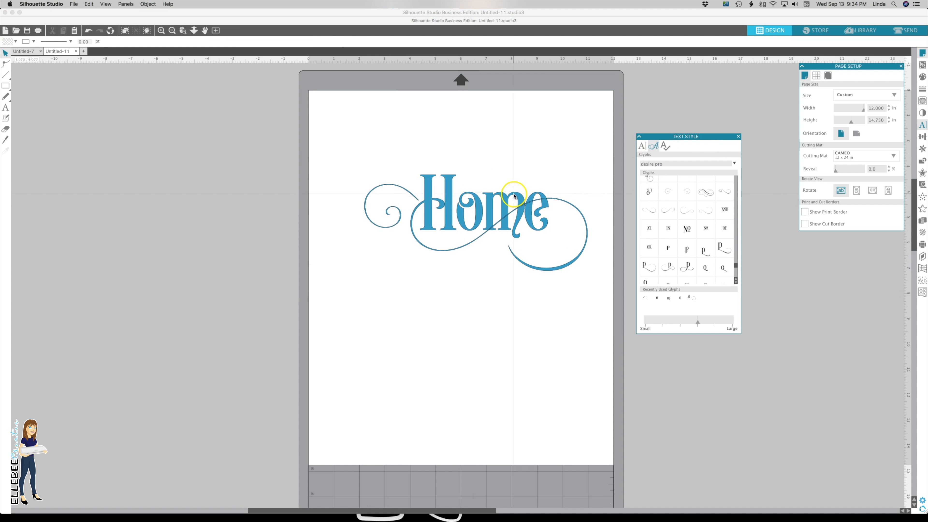
pyautogui.moveTo(488, 216)
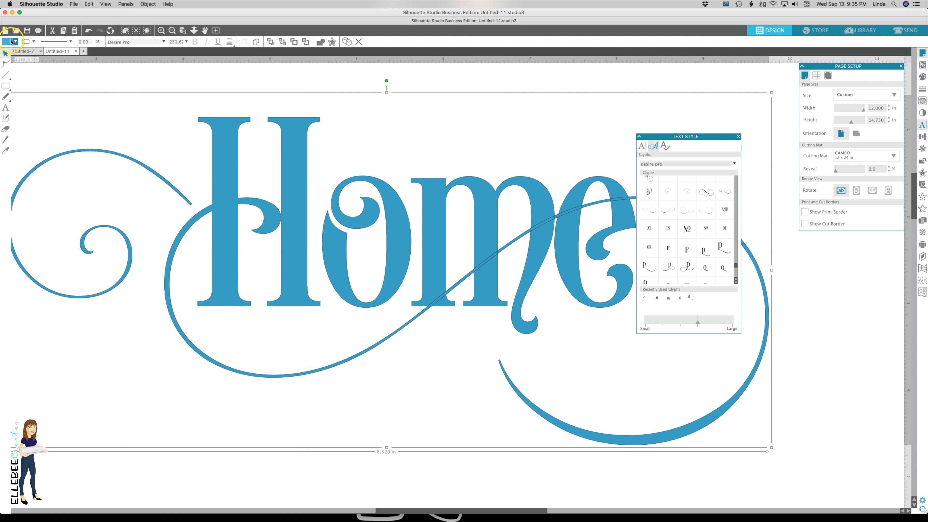
# Remove the fill to show outlines and weld the Home letters into one shape.
pyautogui.click(8, 42)
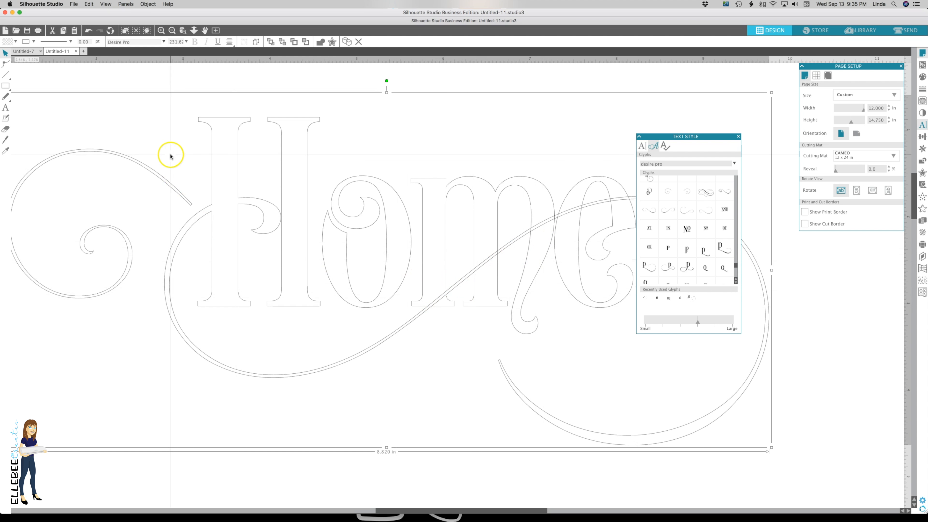
pyautogui.moveTo(221, 230)
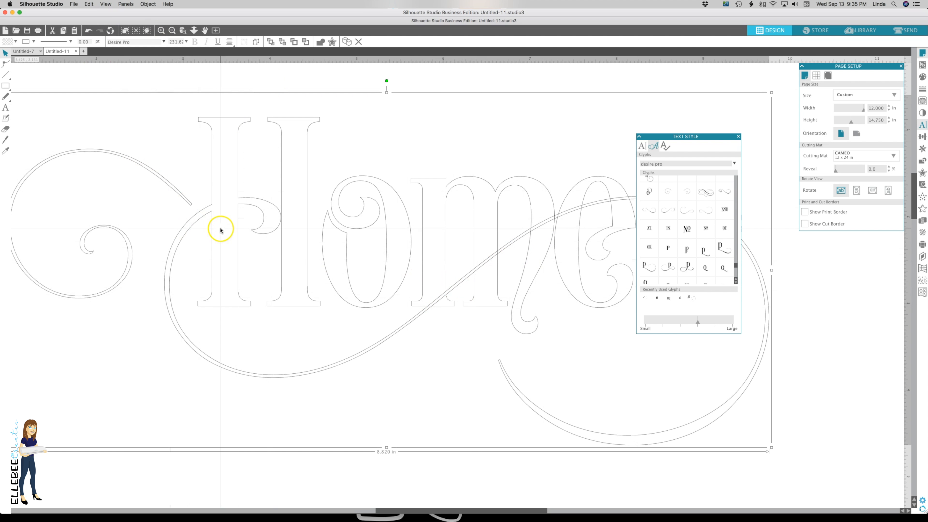
pyautogui.rightClick(220, 230)
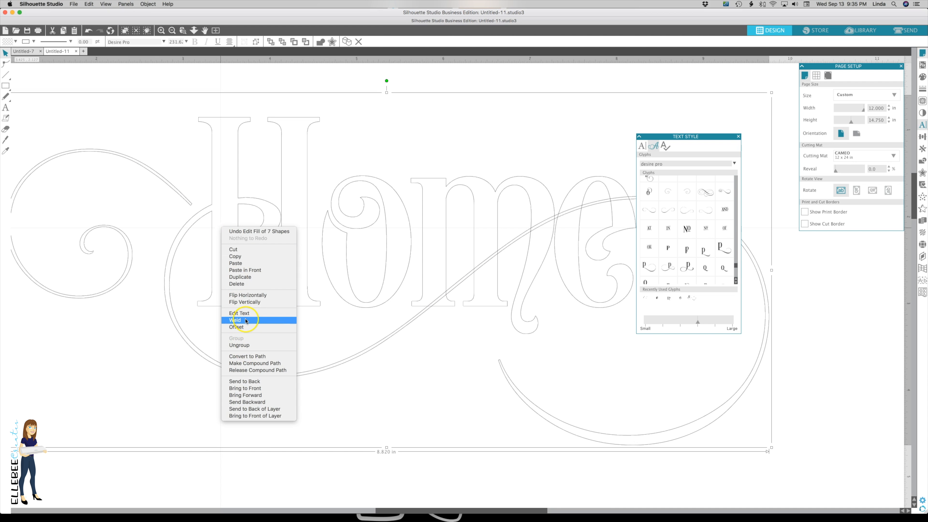
pyautogui.click(237, 320)
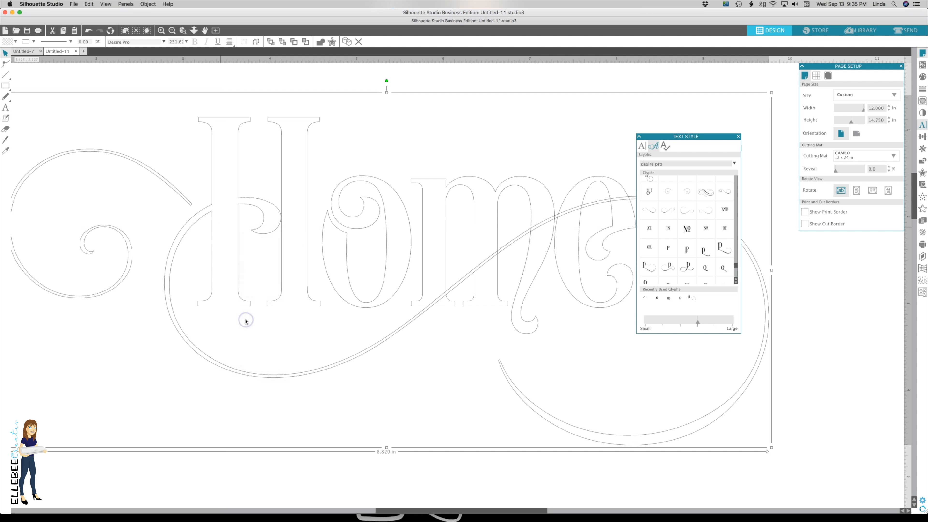
pyautogui.click(246, 321)
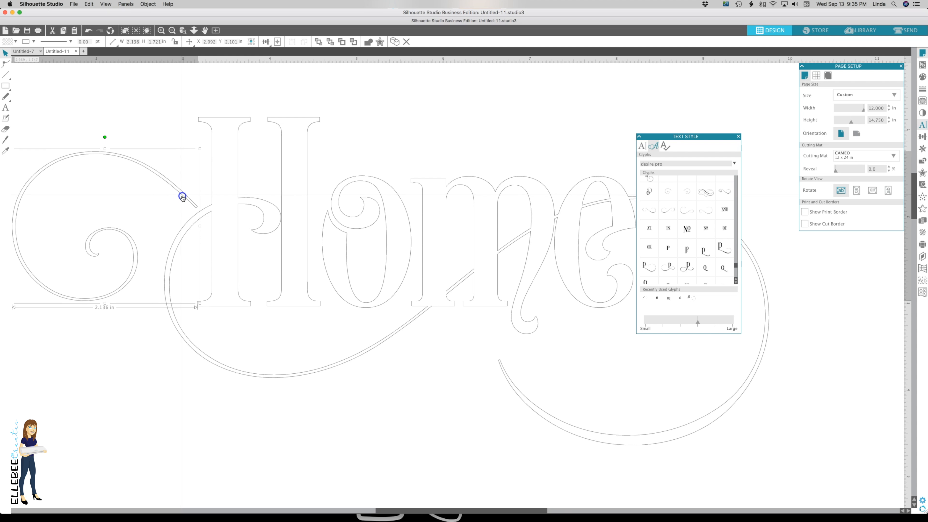
# Overlap the left swash onto the word, weld it in, and fill the design solid black.
pyautogui.moveTo(183, 195); pyautogui.dragTo(185, 199)
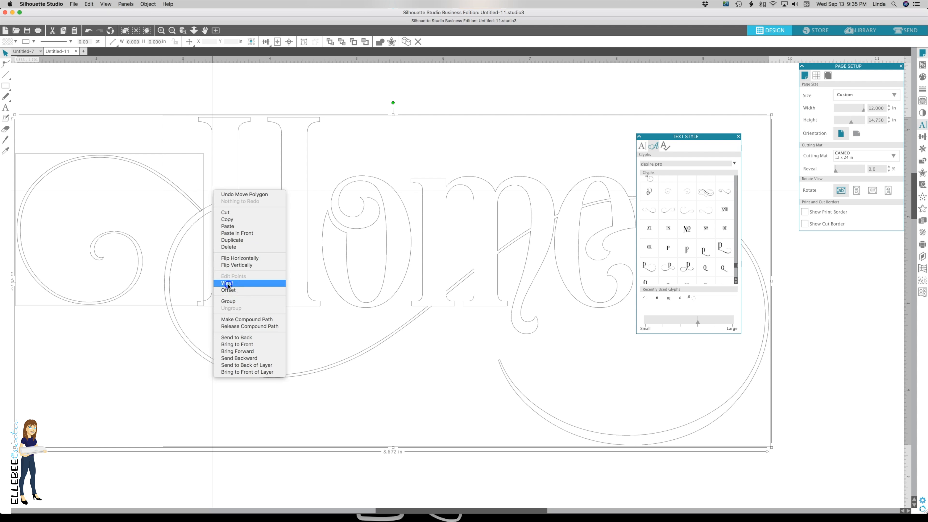
pyautogui.click(227, 284)
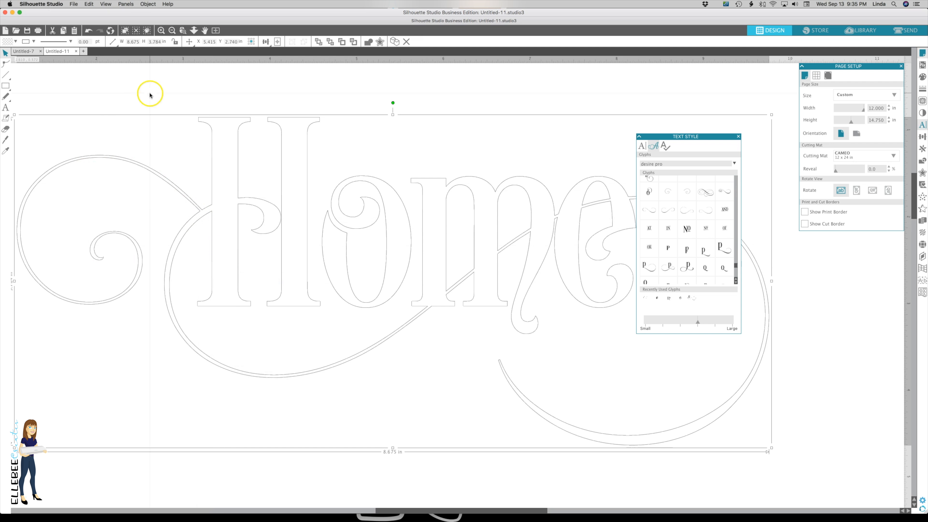
pyautogui.click(172, 30)
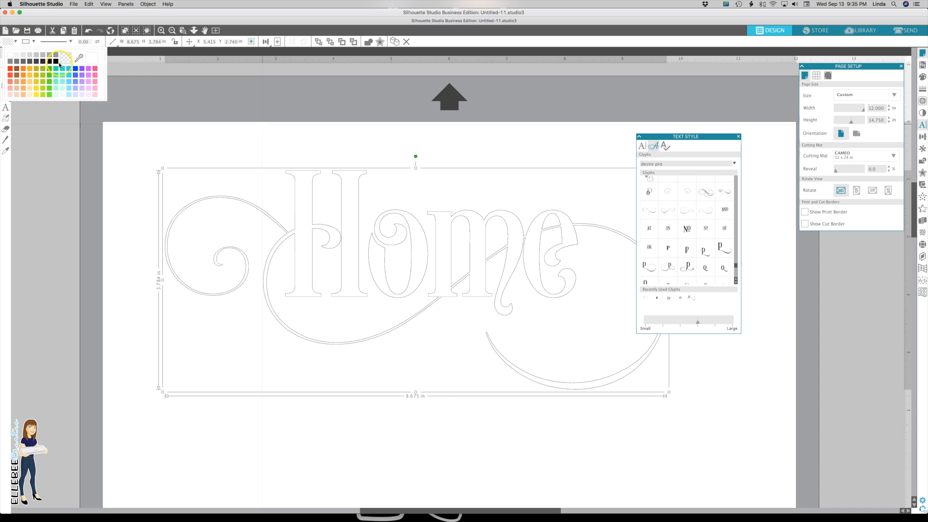
pyautogui.click(58, 62)
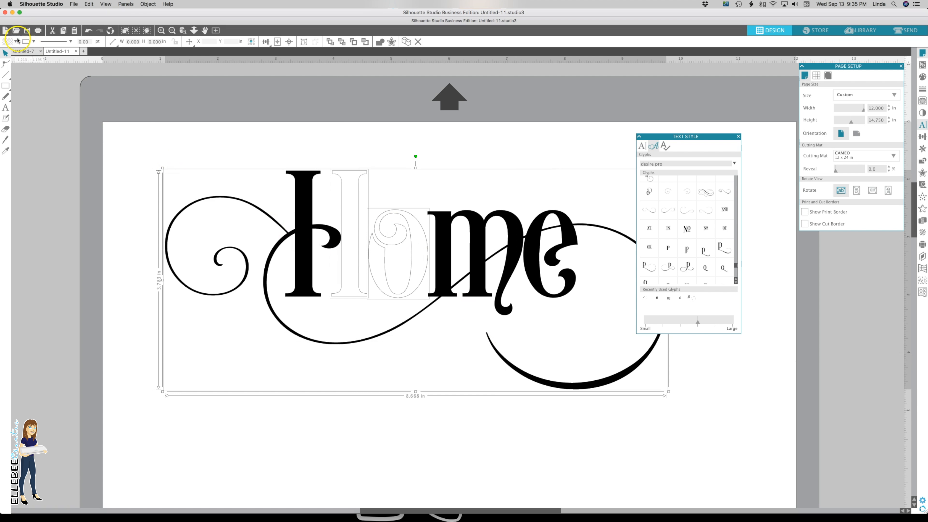
pyautogui.click(5, 41)
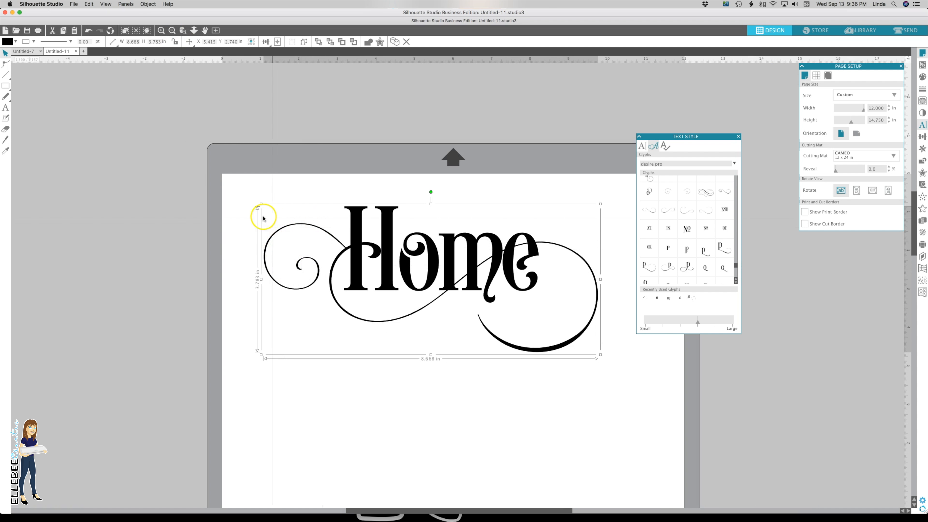
pyautogui.moveTo(489, 288)
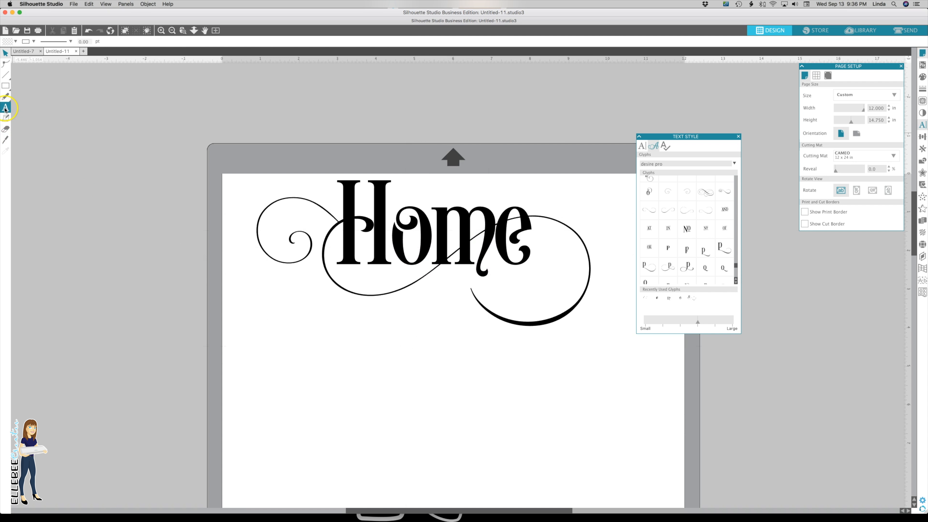
# Start a second text box below Home reading 'N 36' in Desire Pro and show its glyphs.
pyautogui.click(302, 376)
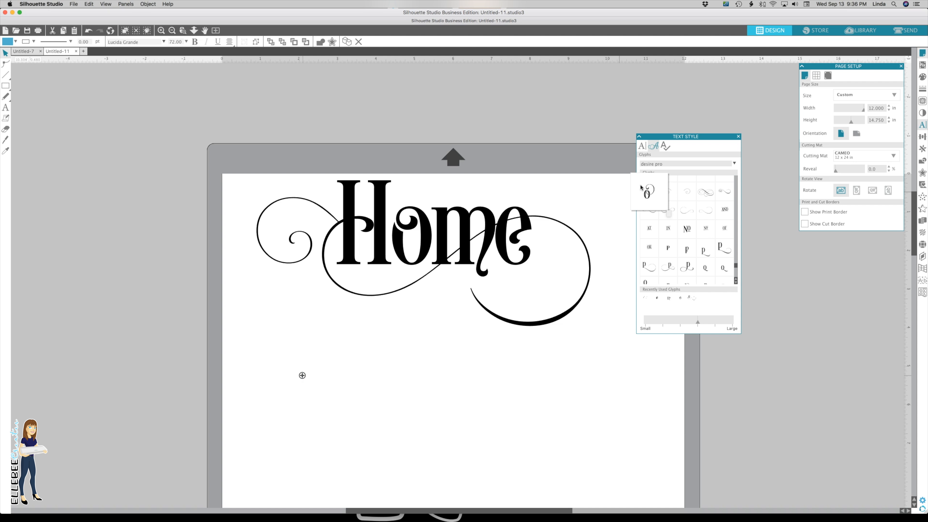
pyautogui.write('N')
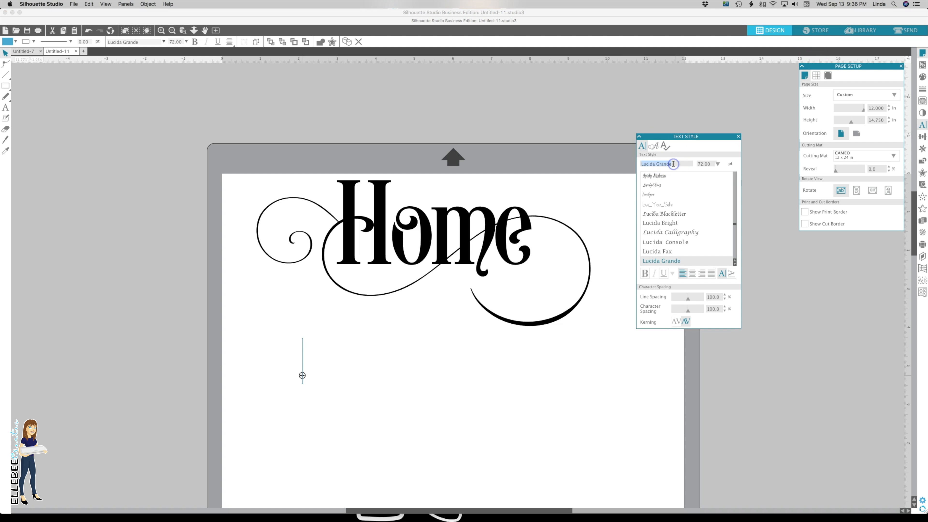
pyautogui.write('desire Basic')
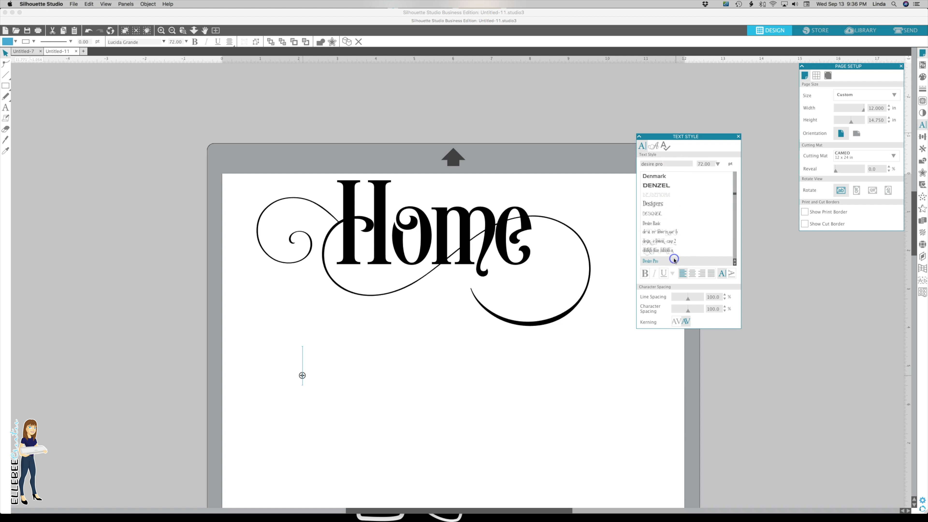
pyautogui.click(650, 261)
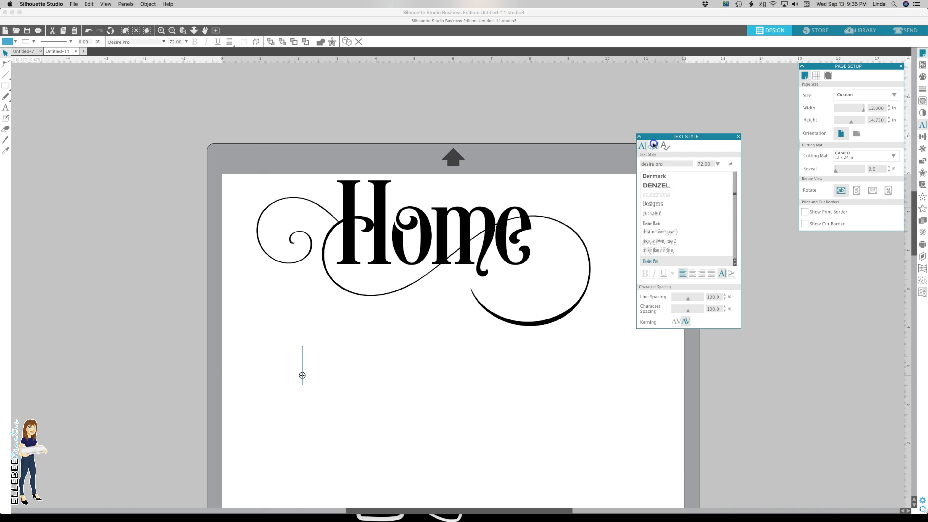
pyautogui.click(652, 146)
pyautogui.write('N 36')
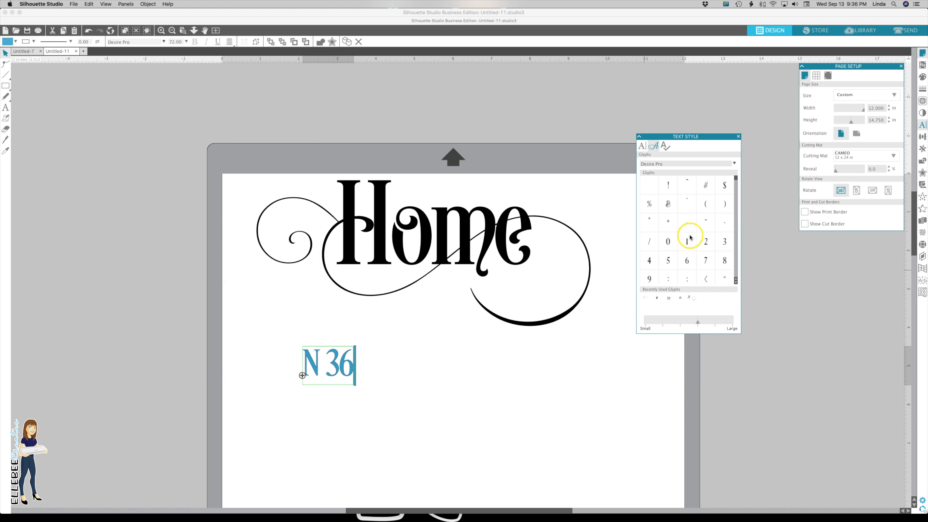
pyautogui.moveTo(698, 209)
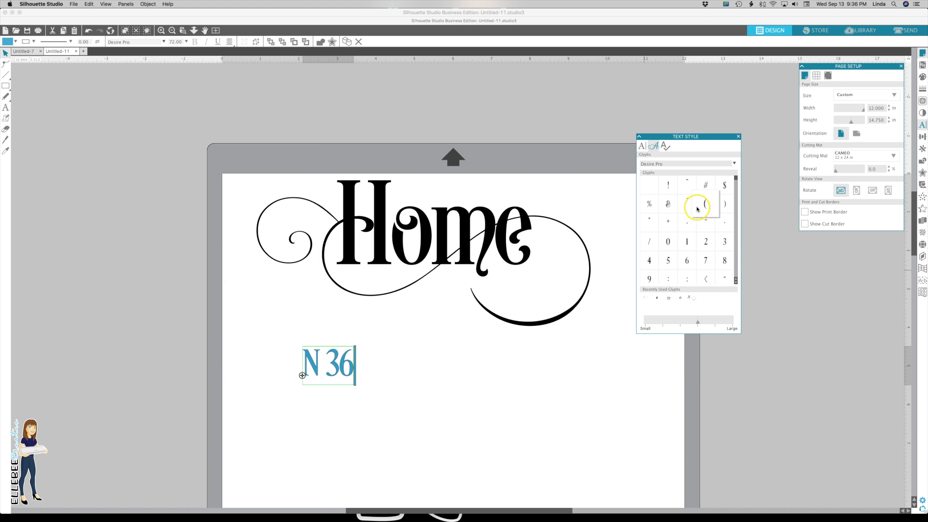
# Complete the two lines N 36°6'44.9208" and W 80°0'54.4032" with degree signs.
pyautogui.scroll(-3)
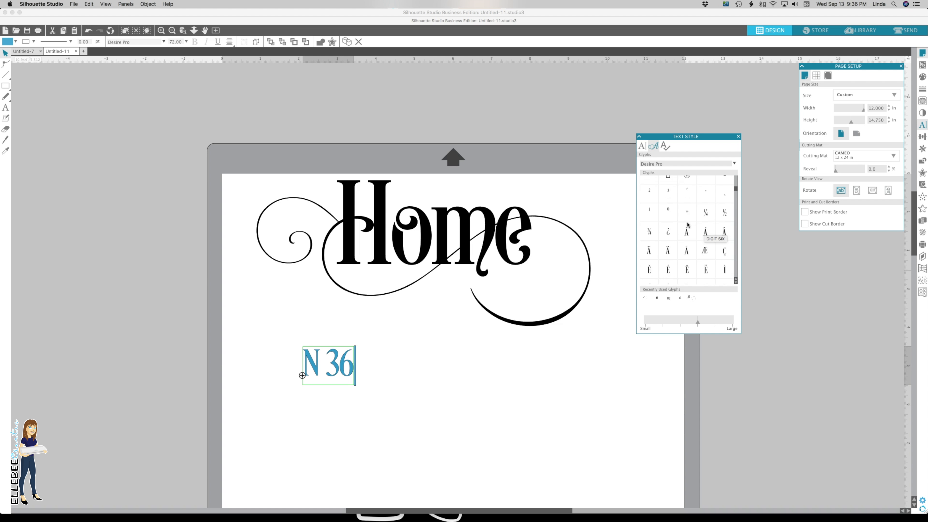
pyautogui.moveTo(726, 193)
pyautogui.write('°6')
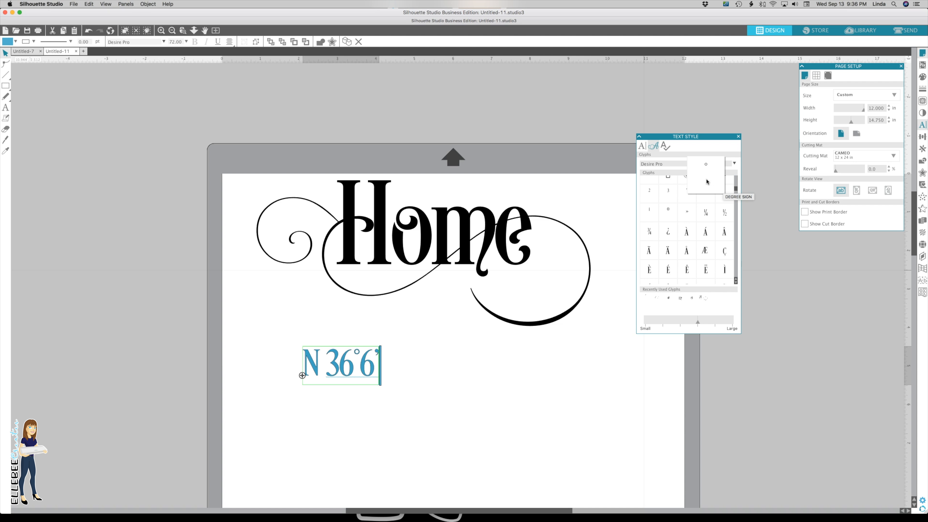
pyautogui.write('44.9208”')
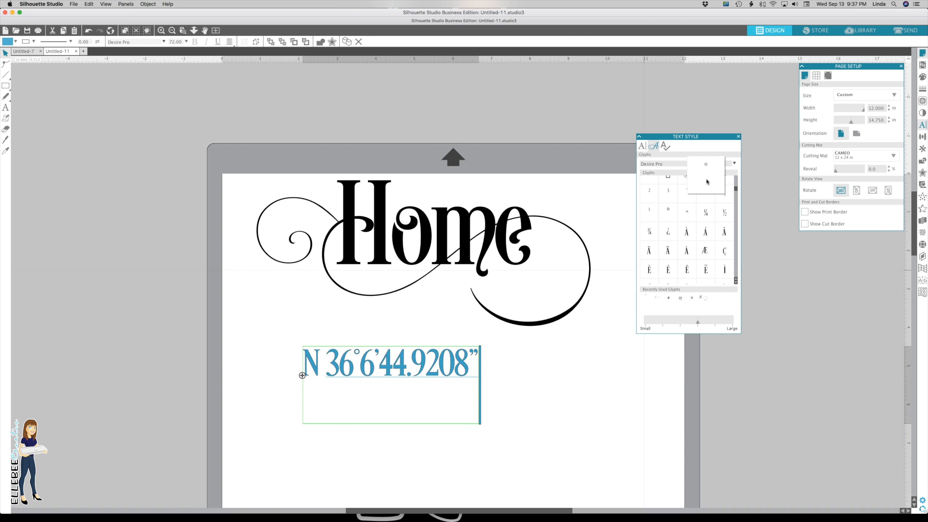
pyautogui.write('W 80°0’')
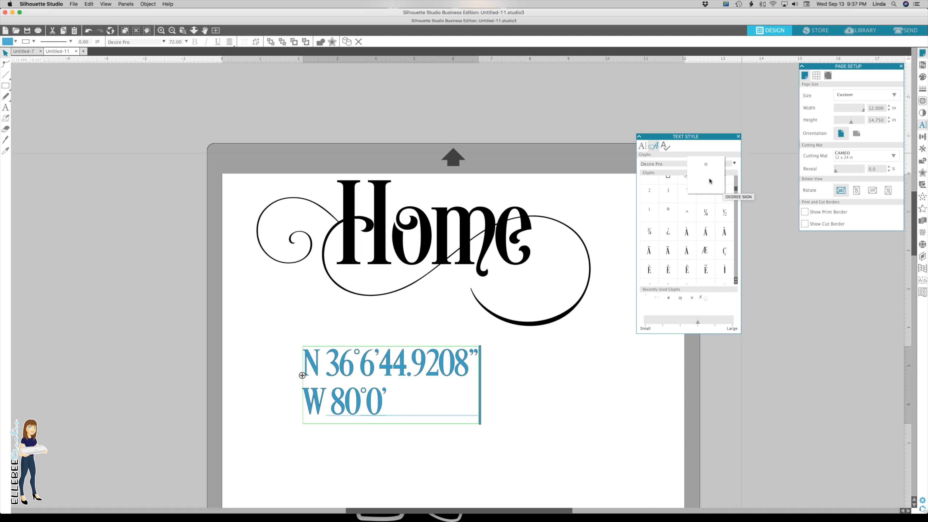
pyautogui.write('54')
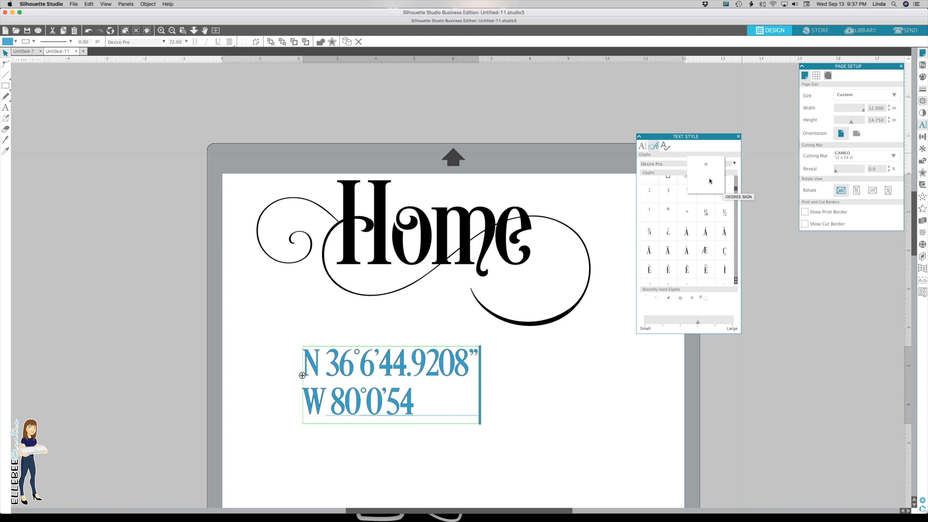
pyautogui.write('.40')
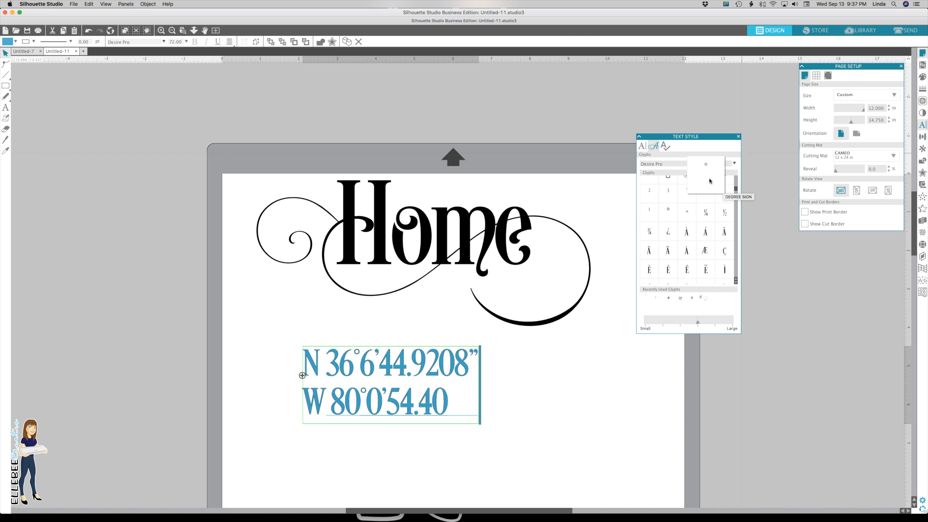
pyautogui.write('32"')
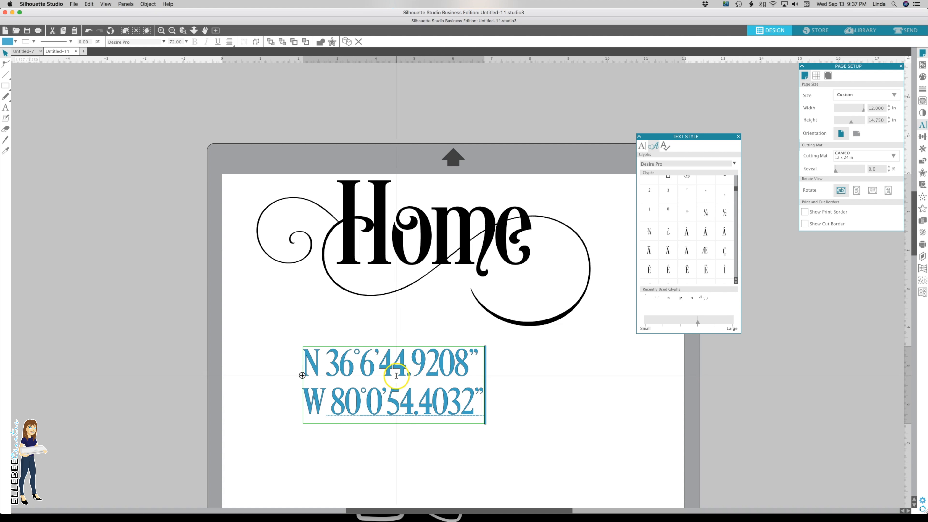
pyautogui.moveTo(468, 369)
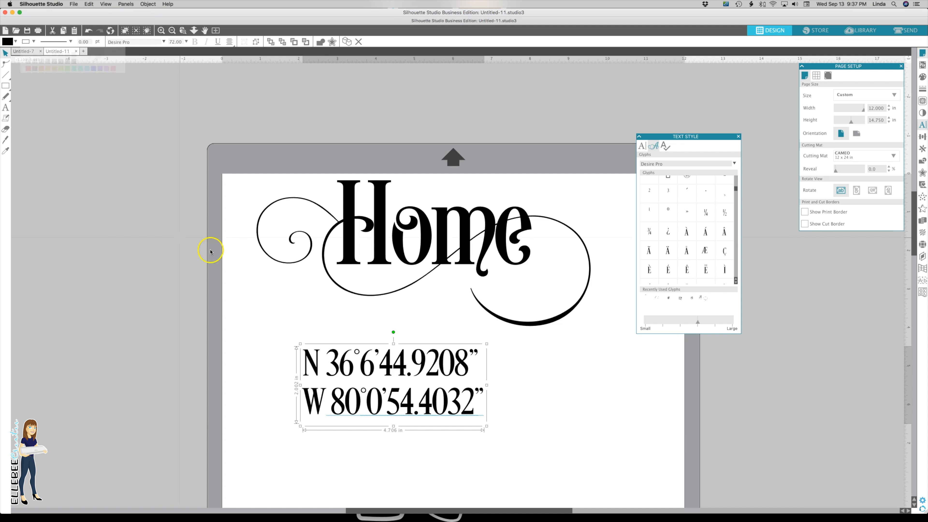
pyautogui.moveTo(341, 402)
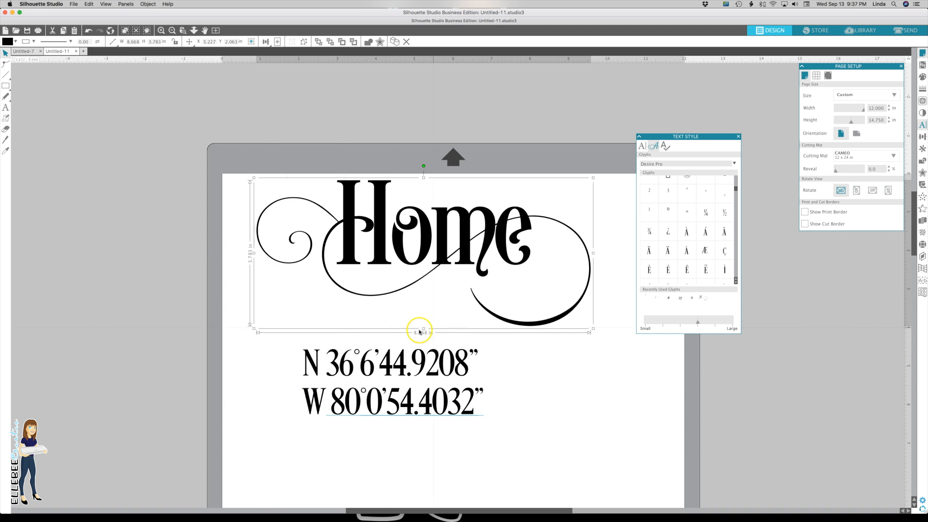
pyautogui.moveTo(423, 337)
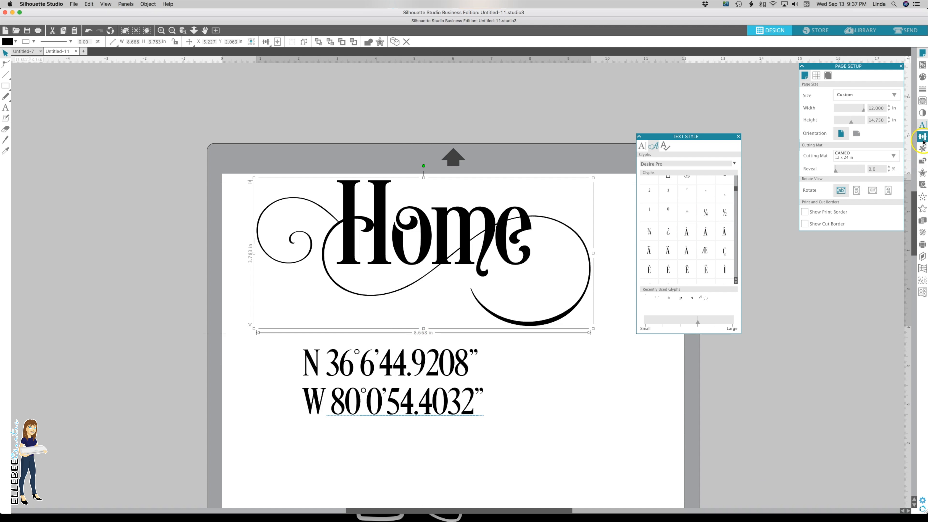
# In Transform, set the coordinate text width to 8.668 in to match Home and apply it.
pyautogui.click(925, 136)
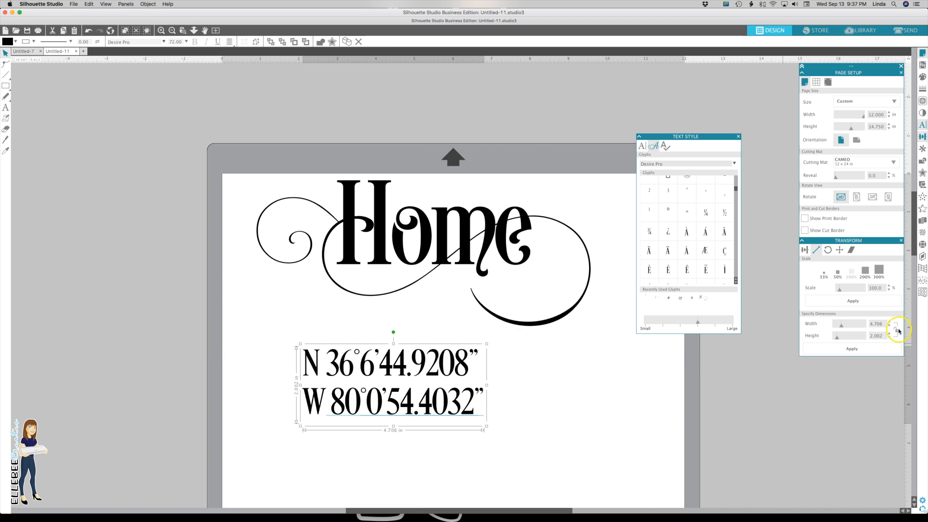
pyautogui.click(877, 324)
pyautogui.write('8.668')
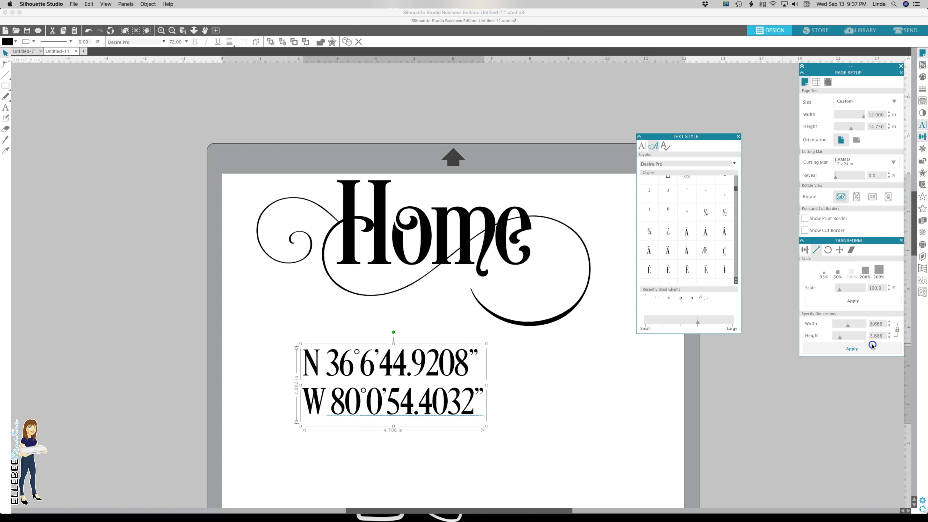
pyautogui.click(852, 348)
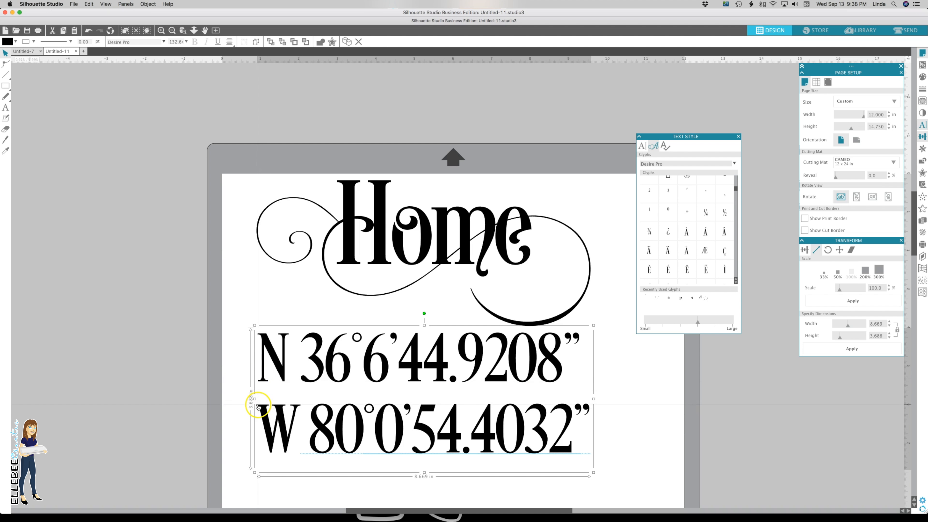
pyautogui.moveTo(567, 369)
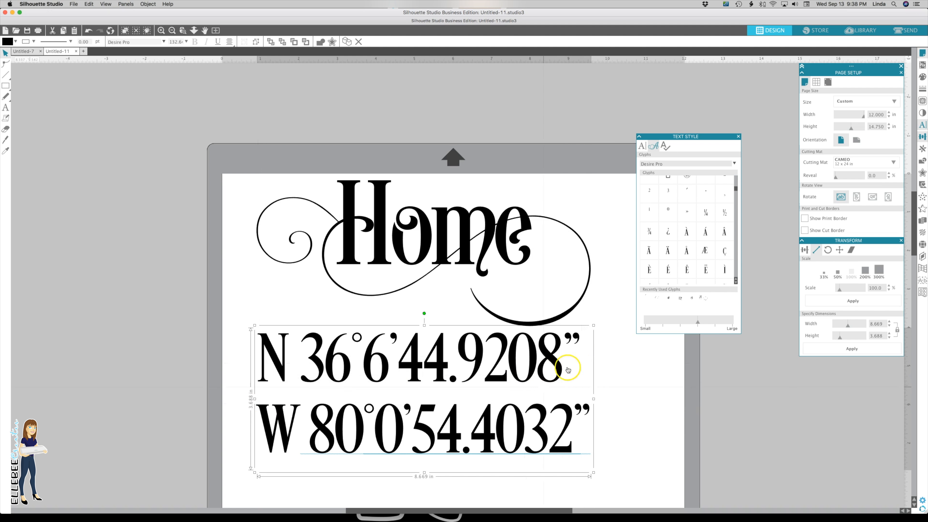
pyautogui.click(643, 146)
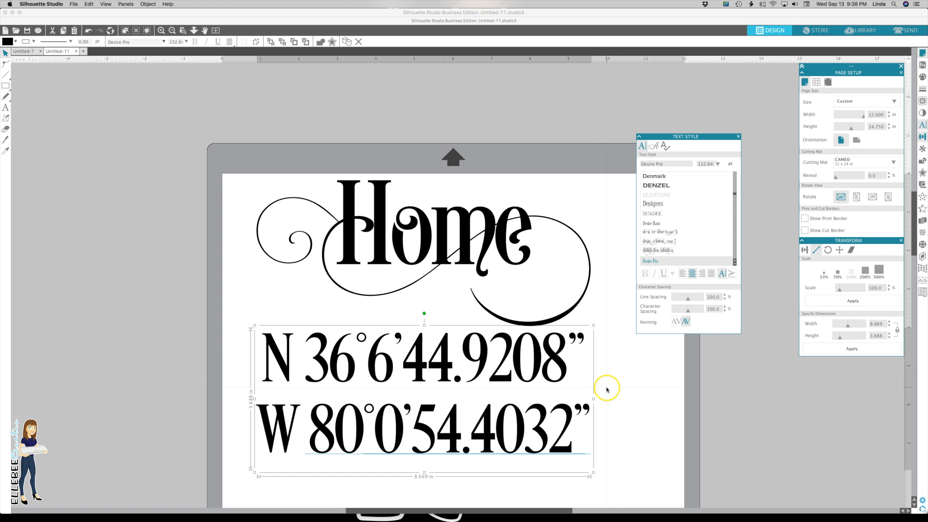
pyautogui.moveTo(409, 436)
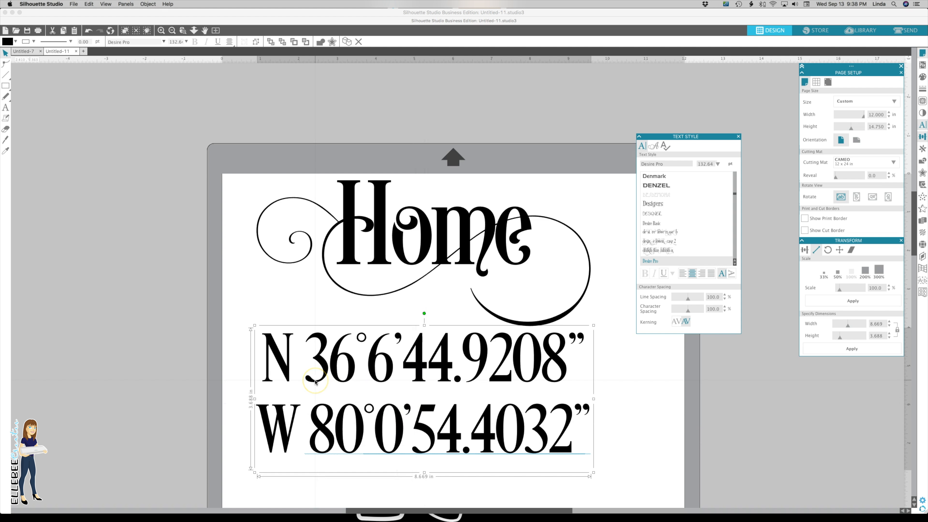
# Move the text panel aside and fit the whole Home-and-coordinates layout in view.
pyautogui.click(702, 273)
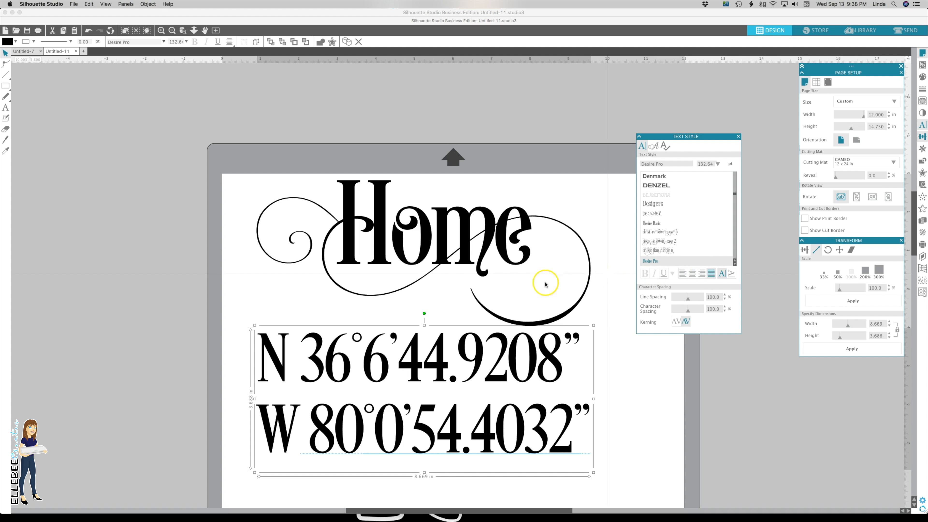
pyautogui.moveTo(578, 138)
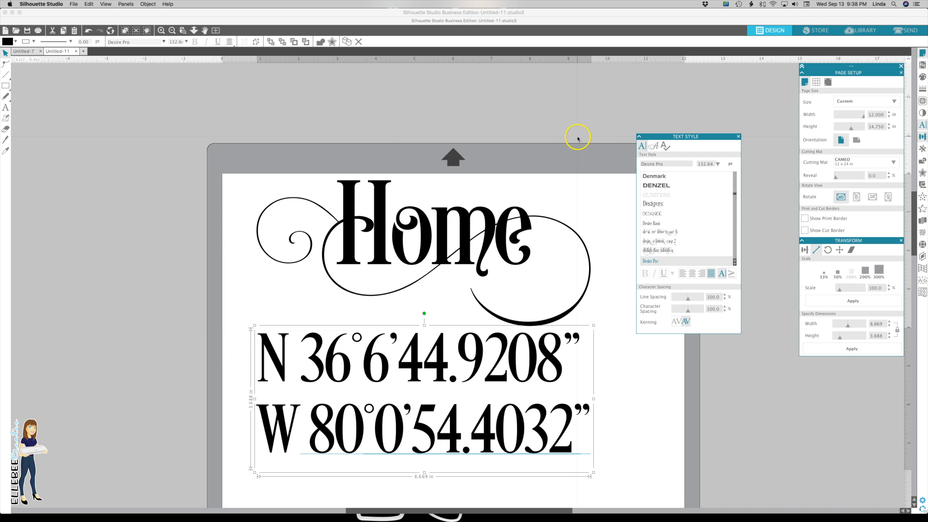
pyautogui.moveTo(684, 136); pyautogui.dragTo(727, 109)
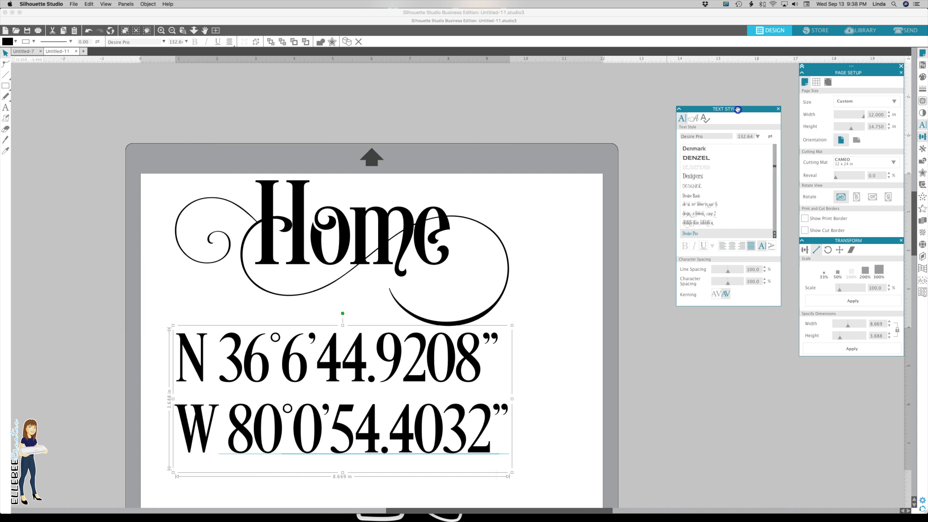
pyautogui.click(172, 31)
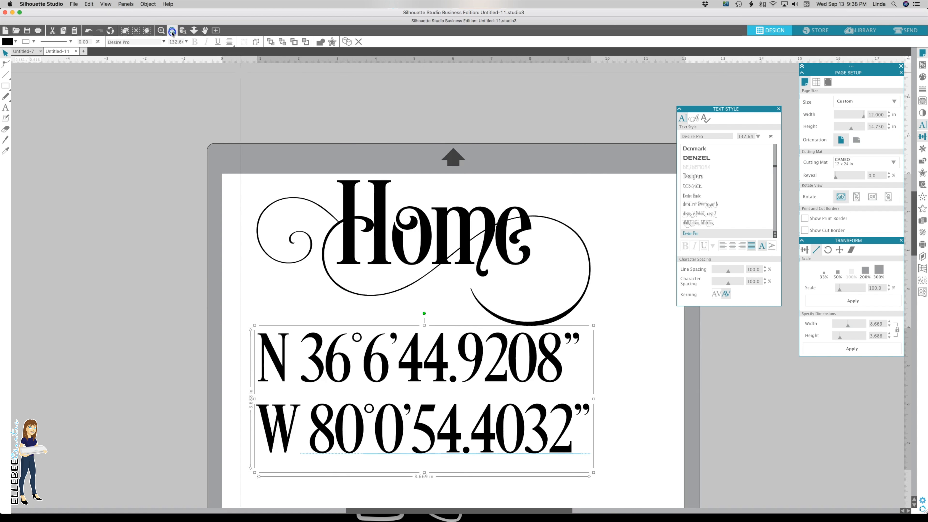
pyautogui.click(171, 30)
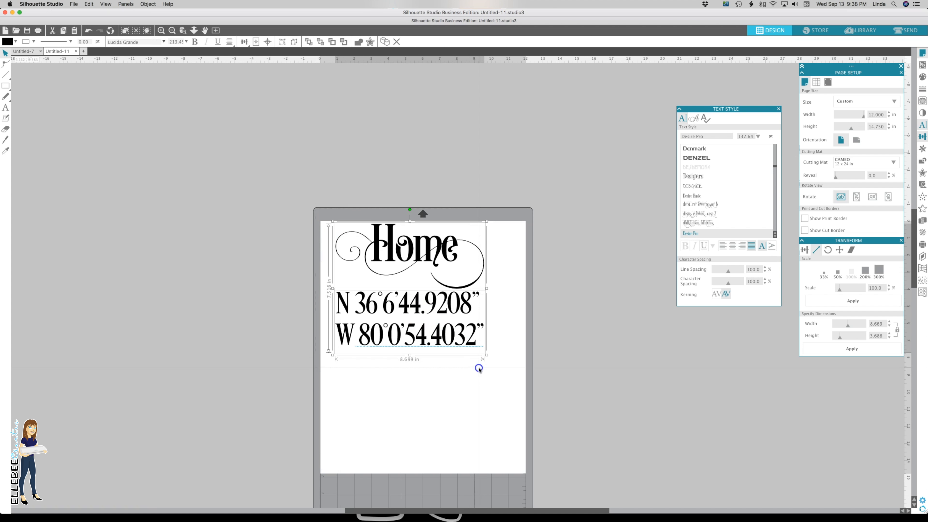
# Drag the Home and coordinates design out to about 14 inches wide.
pyautogui.moveTo(480, 356); pyautogui.dragTo(557, 418)
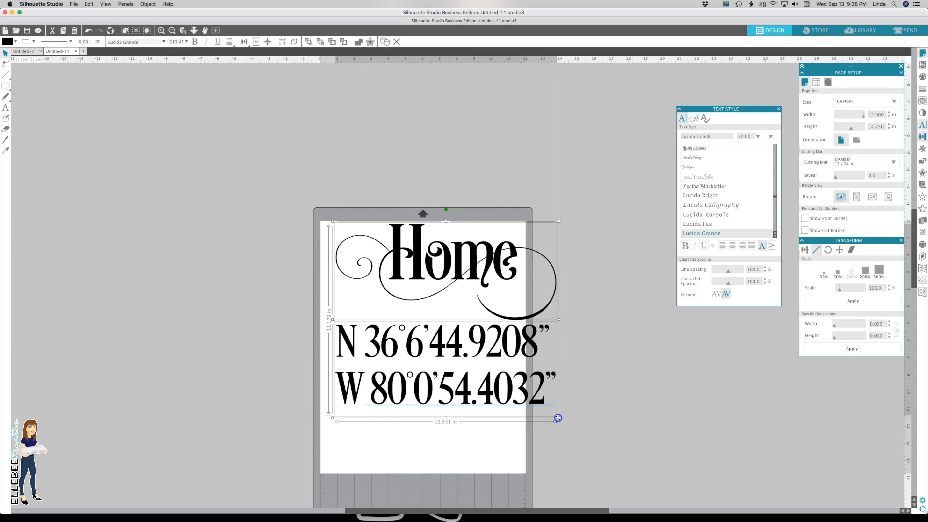
pyautogui.moveTo(558, 418); pyautogui.dragTo(577, 435)
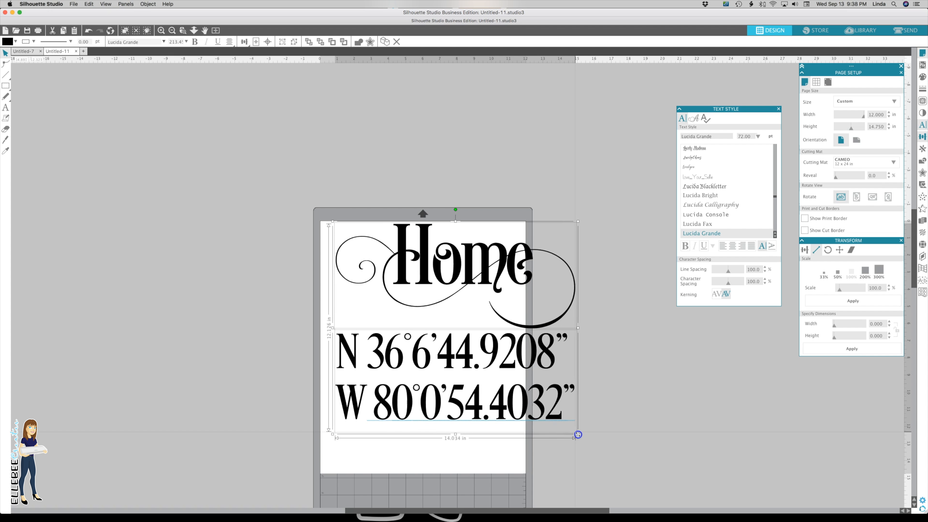
pyautogui.moveTo(578, 435); pyautogui.dragTo(576, 433)
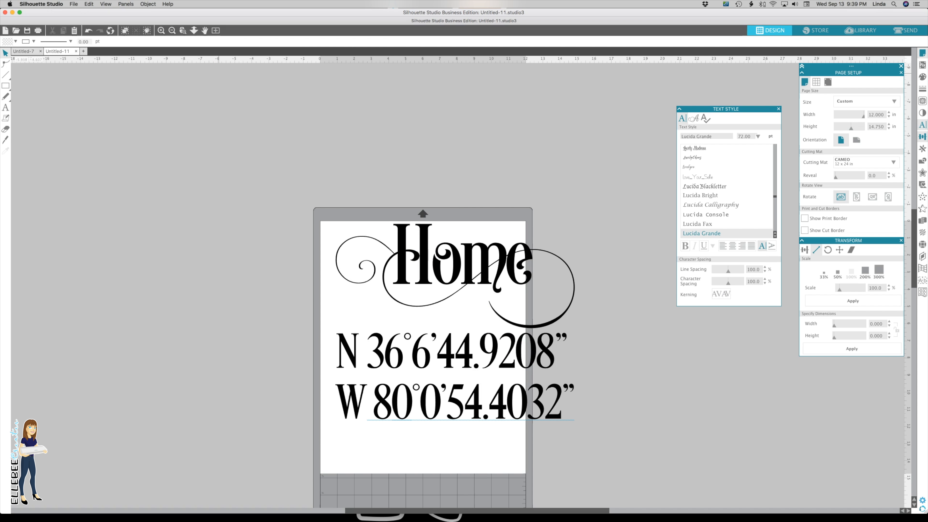
pyautogui.click(74, 4)
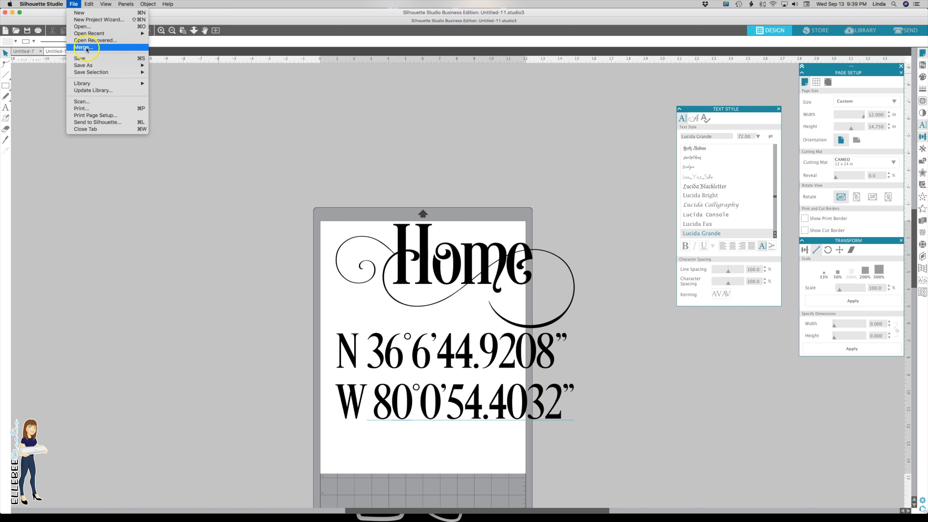
# Merge the pillow photo into the document and send it behind the design.
pyautogui.click(85, 47)
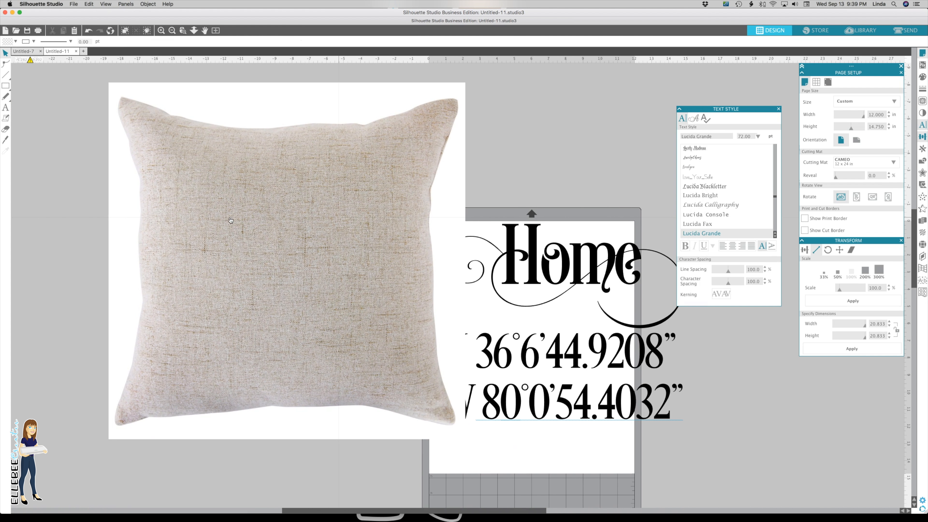
pyautogui.click(231, 220)
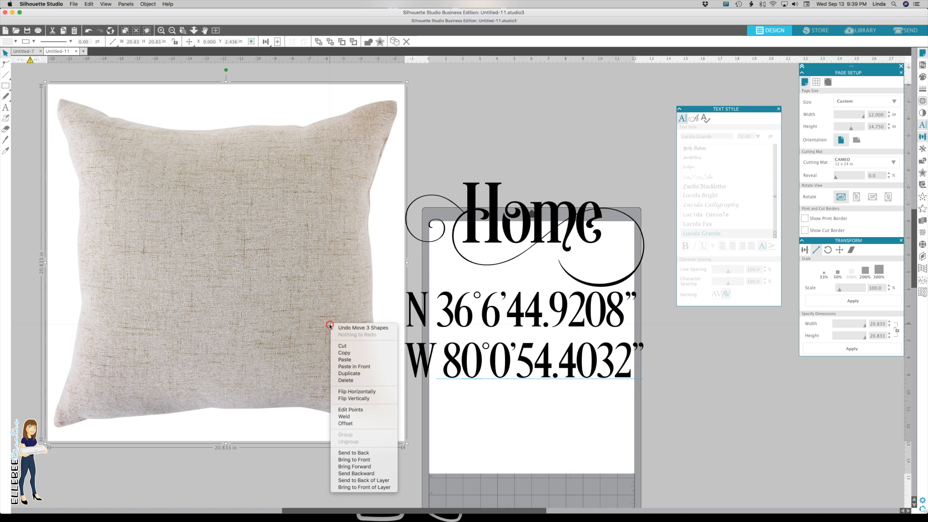
pyautogui.click(542, 254)
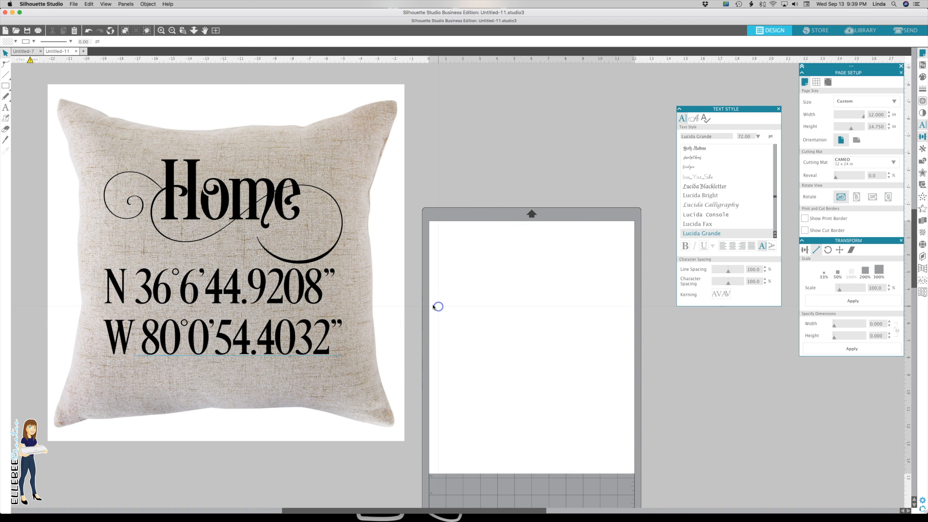
# Select the coordinate lines over the pillow and preview resizing them for the mockup.
pyautogui.click(223, 193)
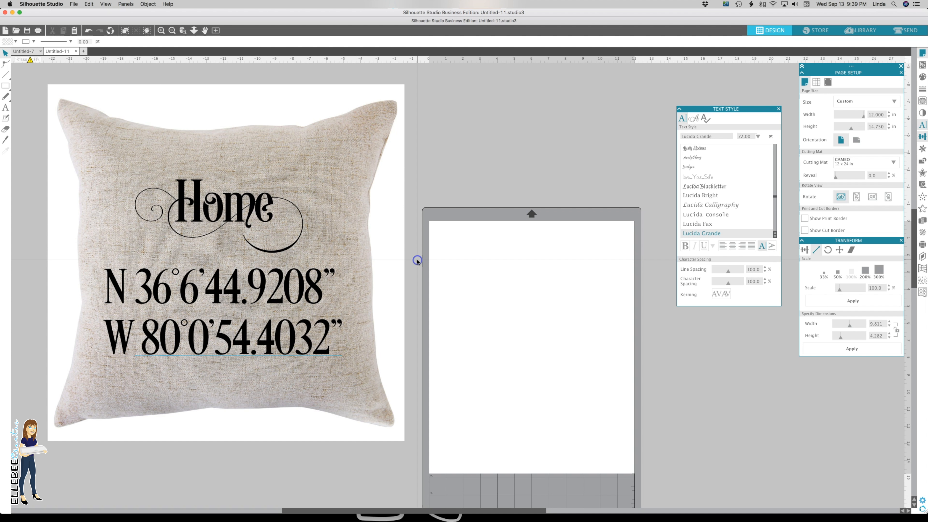
pyautogui.click(223, 206)
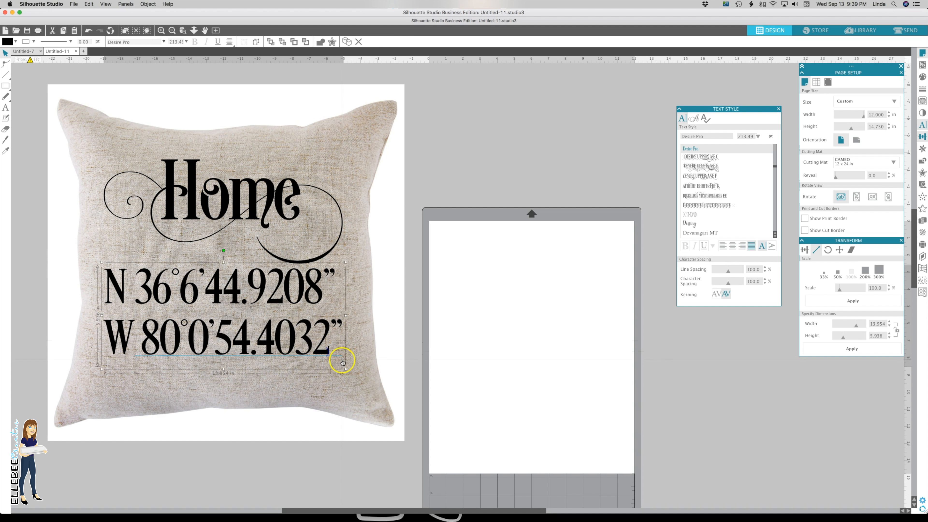
pyautogui.moveTo(342, 361); pyautogui.dragTo(288, 324)
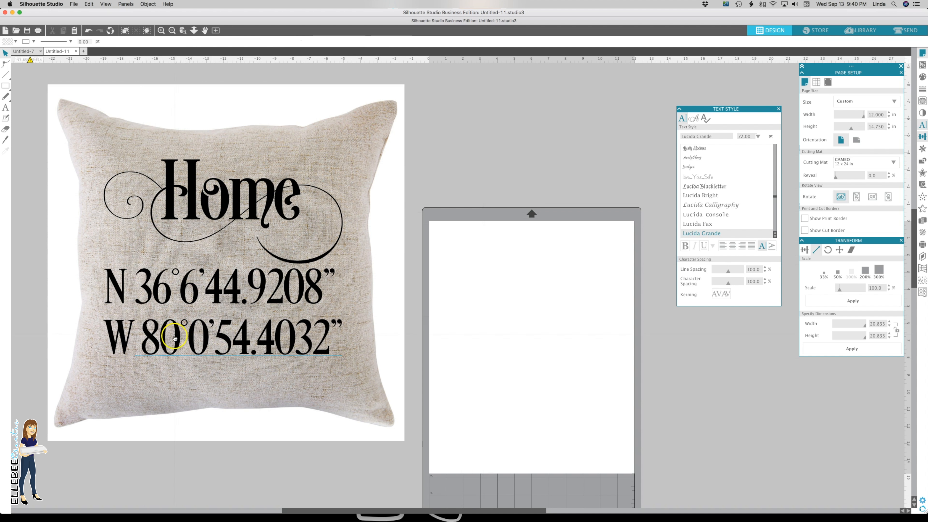
# Run a spelling check on the coordinate text, then set the pillow photo aside from the Home design.
pyautogui.rightClick(178, 339)
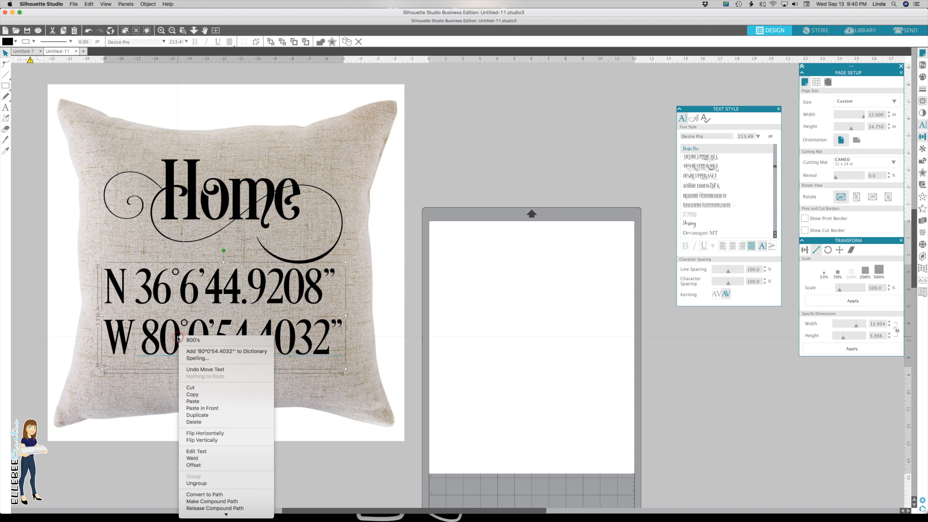
pyautogui.moveTo(209, 361)
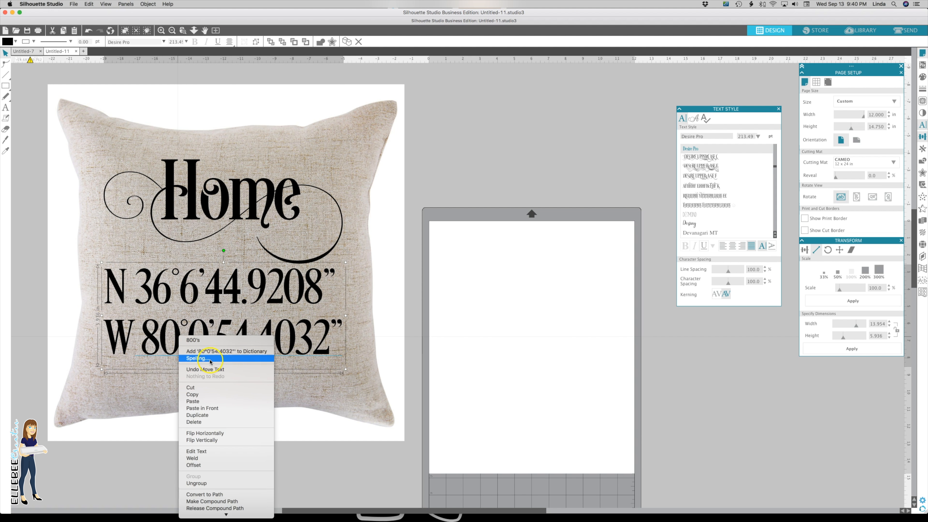
pyautogui.click(205, 354)
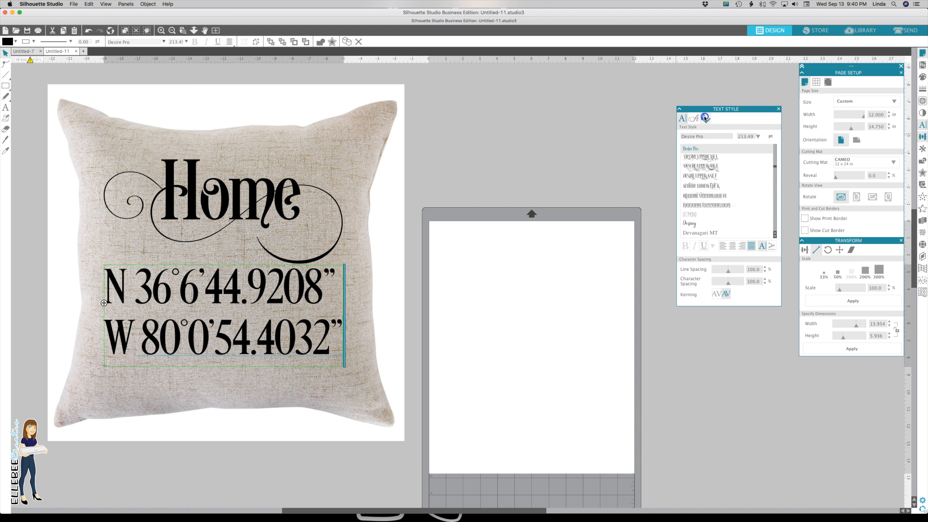
pyautogui.rightClick(246, 347)
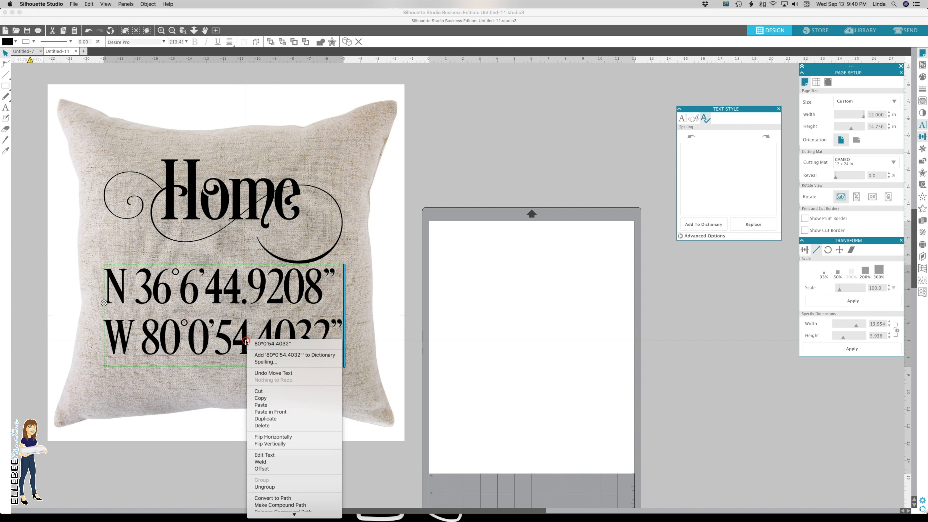
pyautogui.click(151, 348)
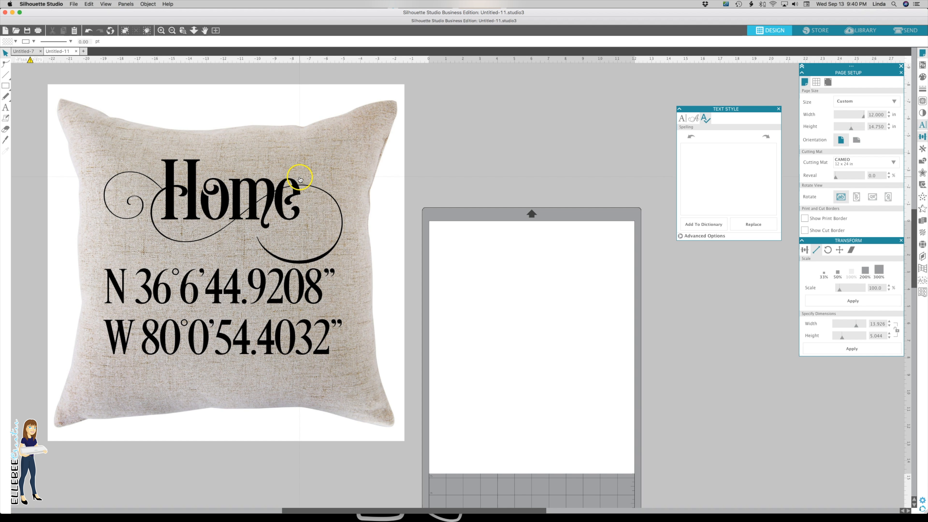
pyautogui.click(300, 180)
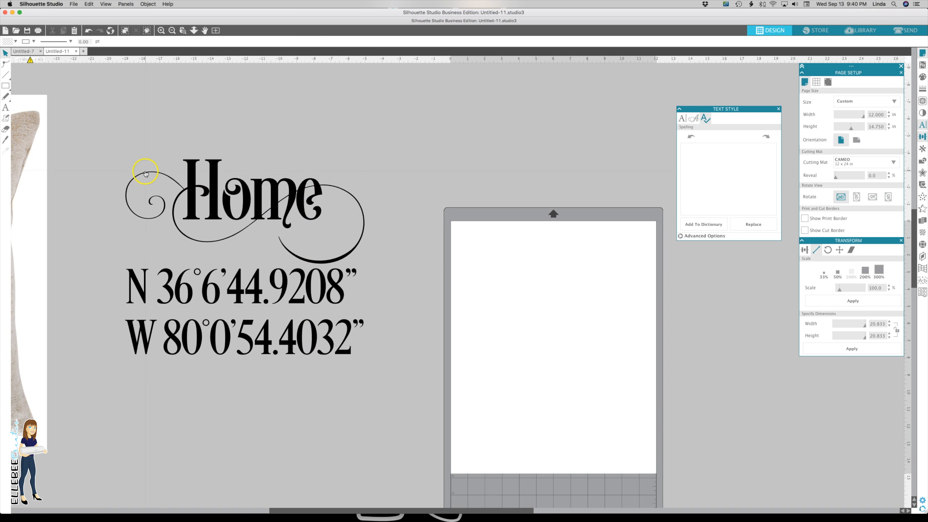
# Group the Home and coordinates design and apply a 14 inch width in the Transform panel.
pyautogui.click(242, 333)
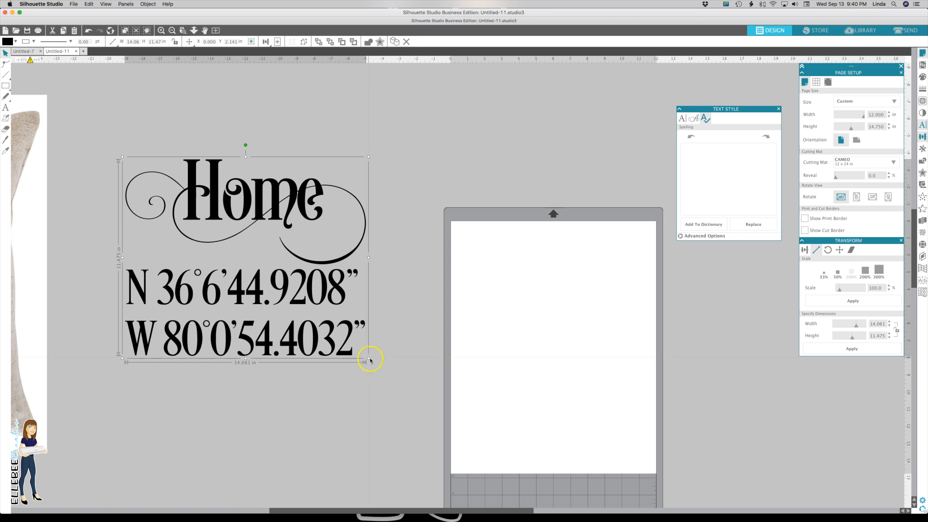
pyautogui.click(878, 324)
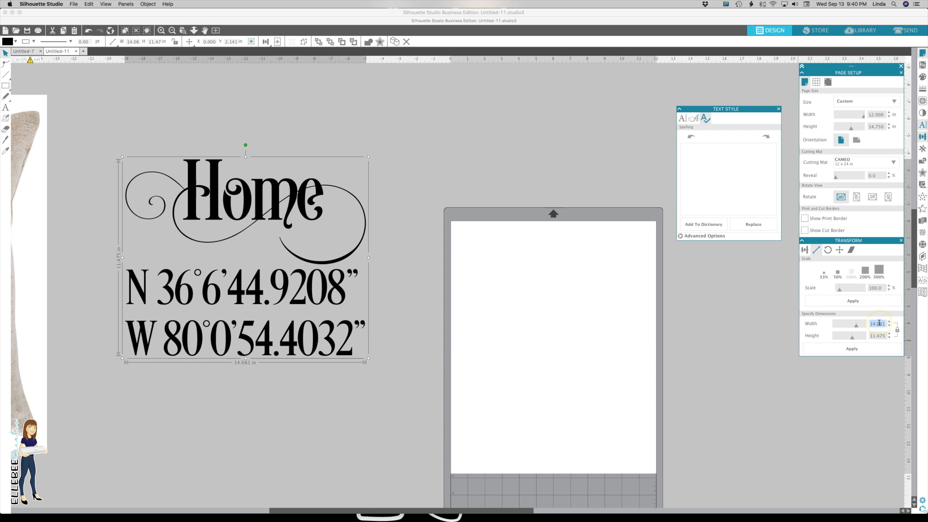
pyautogui.click(877, 347)
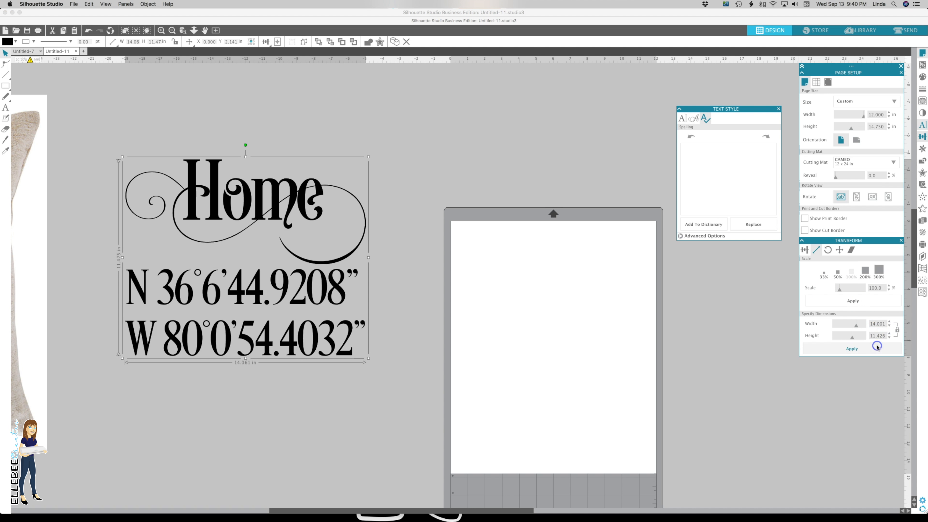
pyautogui.click(852, 349)
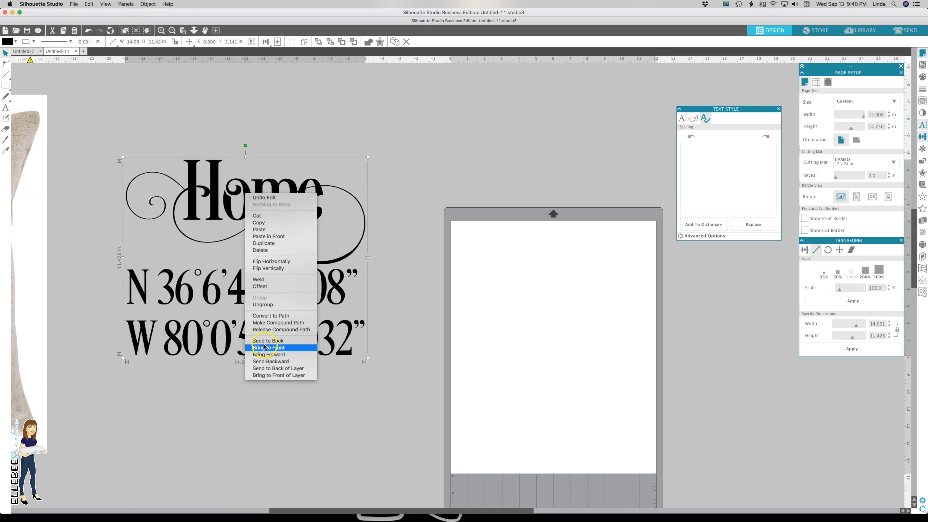
# Flip the design horizontally, rotate it 90°, and place it in the mat's top-left corner.
pyautogui.click(269, 348)
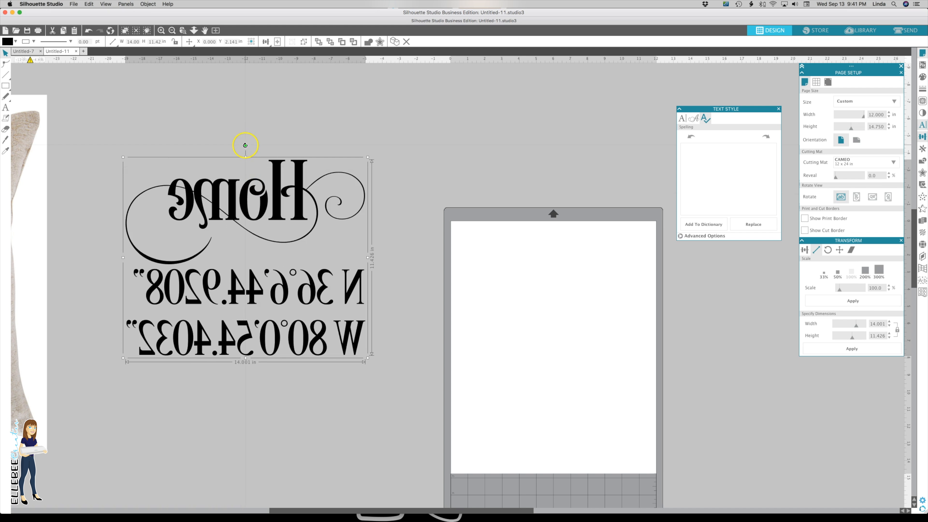
pyautogui.moveTo(244, 145); pyautogui.dragTo(312, 260)
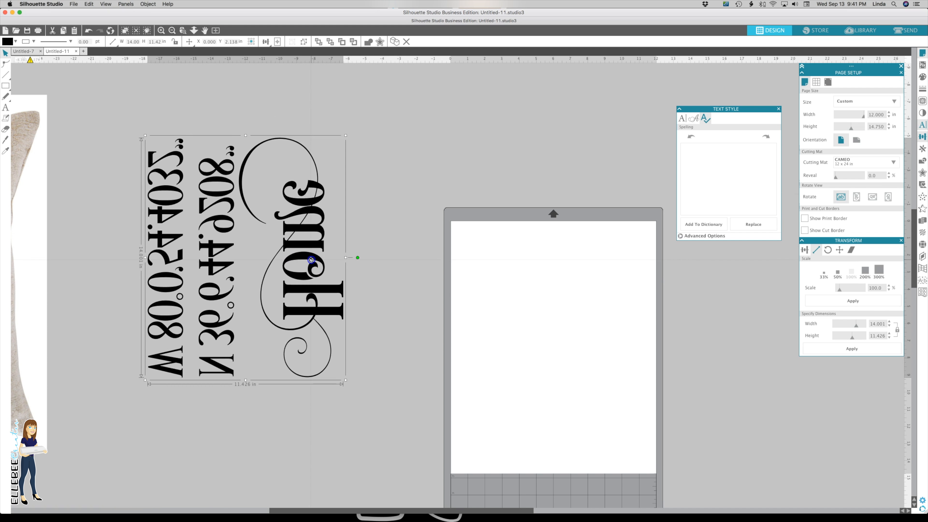
pyautogui.moveTo(312, 260); pyautogui.dragTo(598, 390)
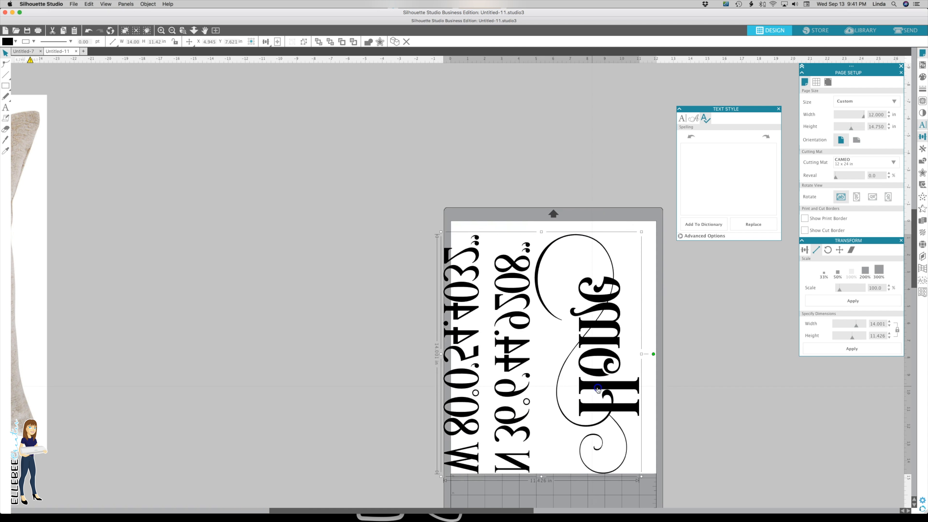
pyautogui.moveTo(597, 389); pyautogui.dragTo(604, 376)
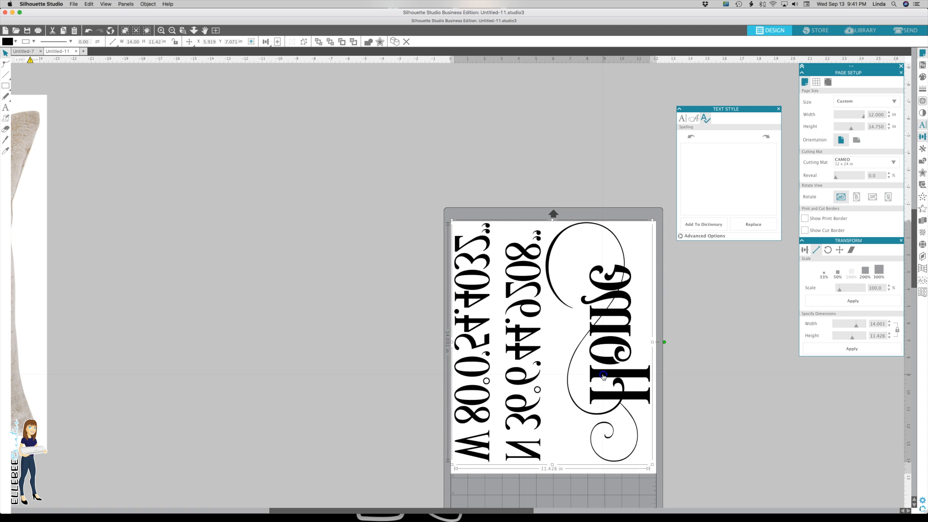